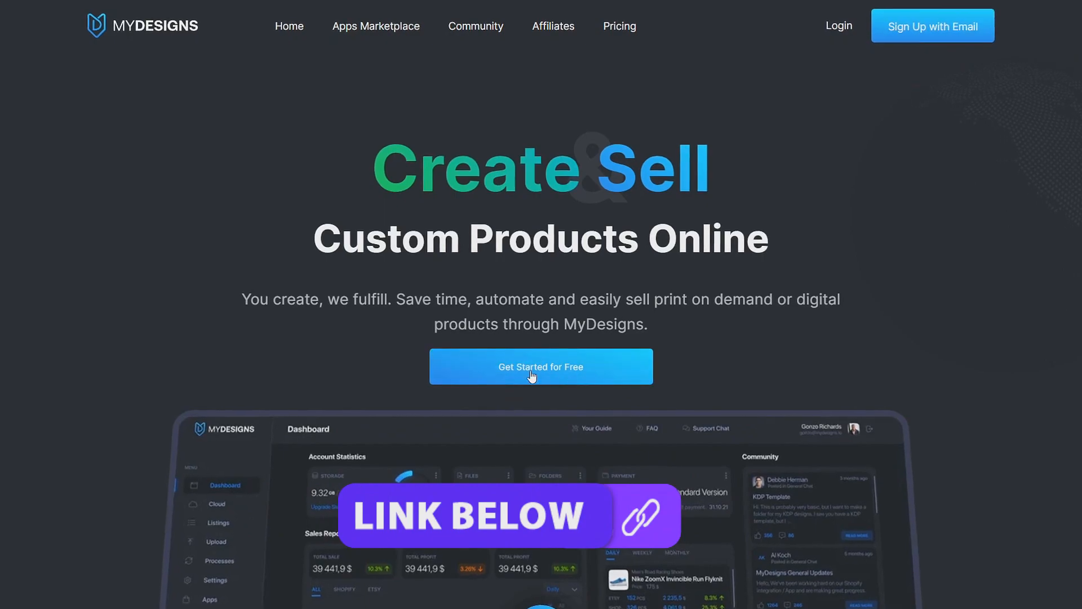
Step: Start the free sign-up from the MyDesigns homepage via 'Get Started for Free'
click(541, 366)
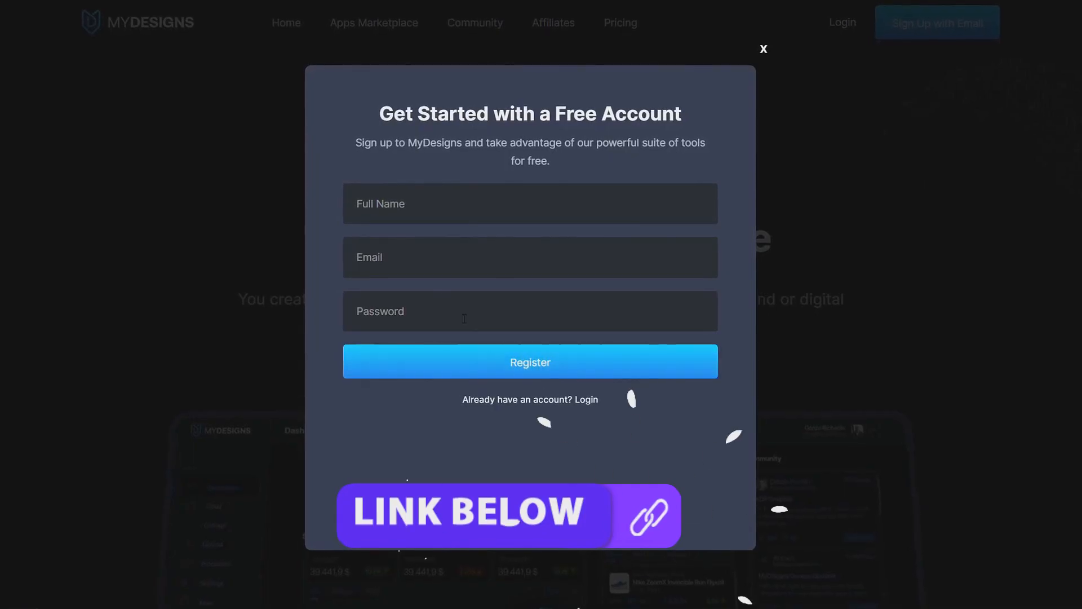
click(763, 49)
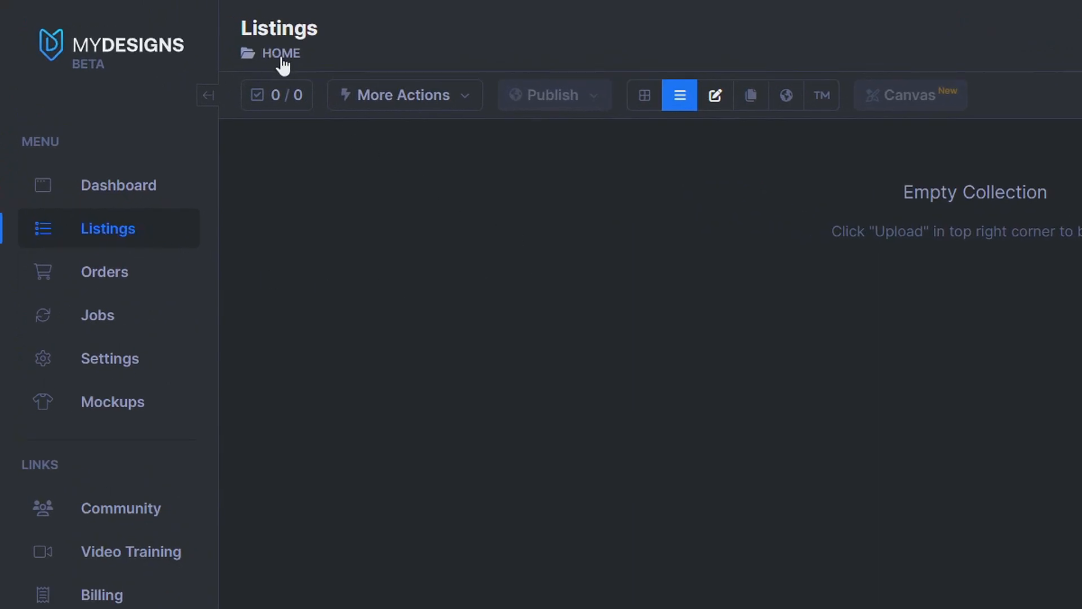
Step: Create a new collection named Mockups under Home
click(280, 53)
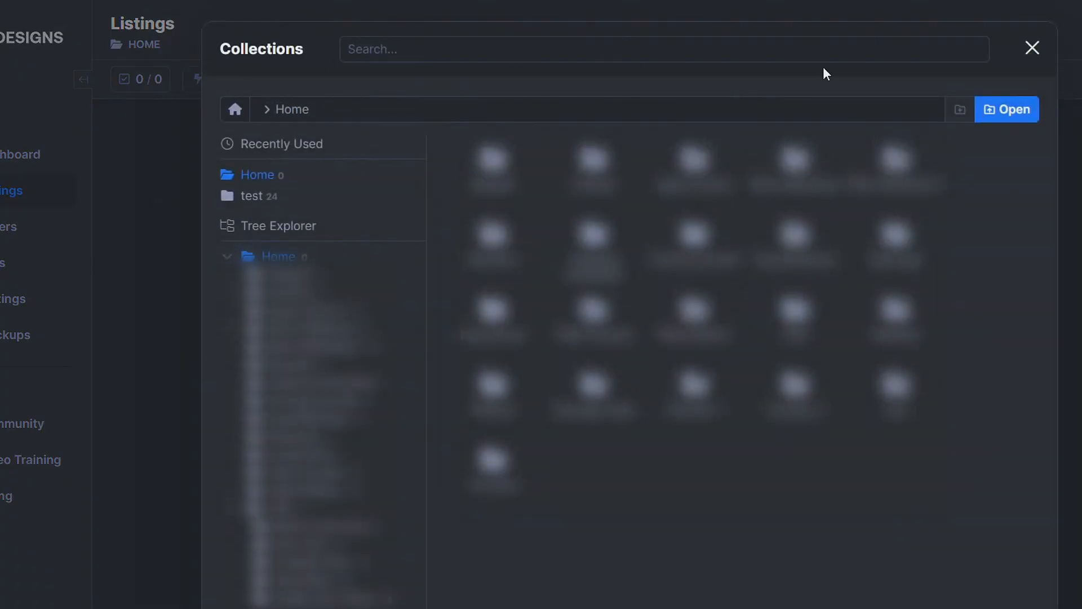
mouse_move(958, 108)
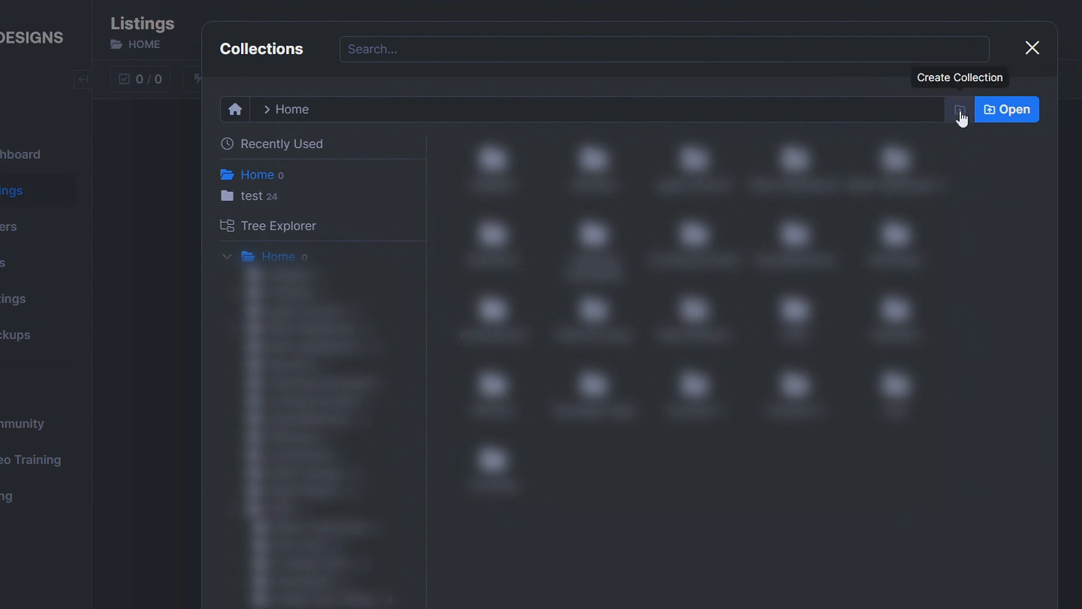
click(959, 109)
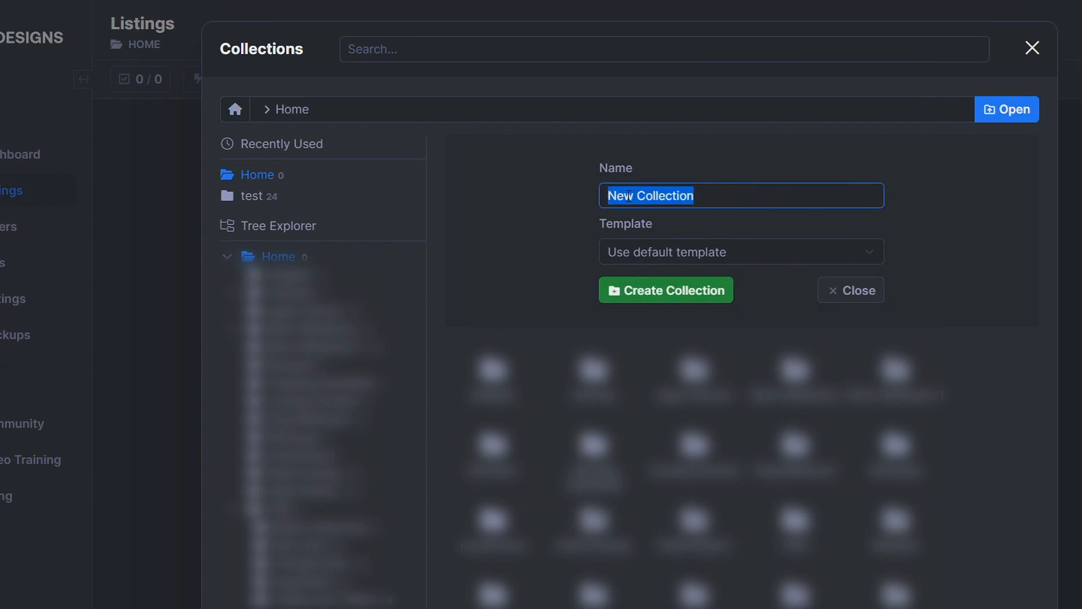
text(Mockups)
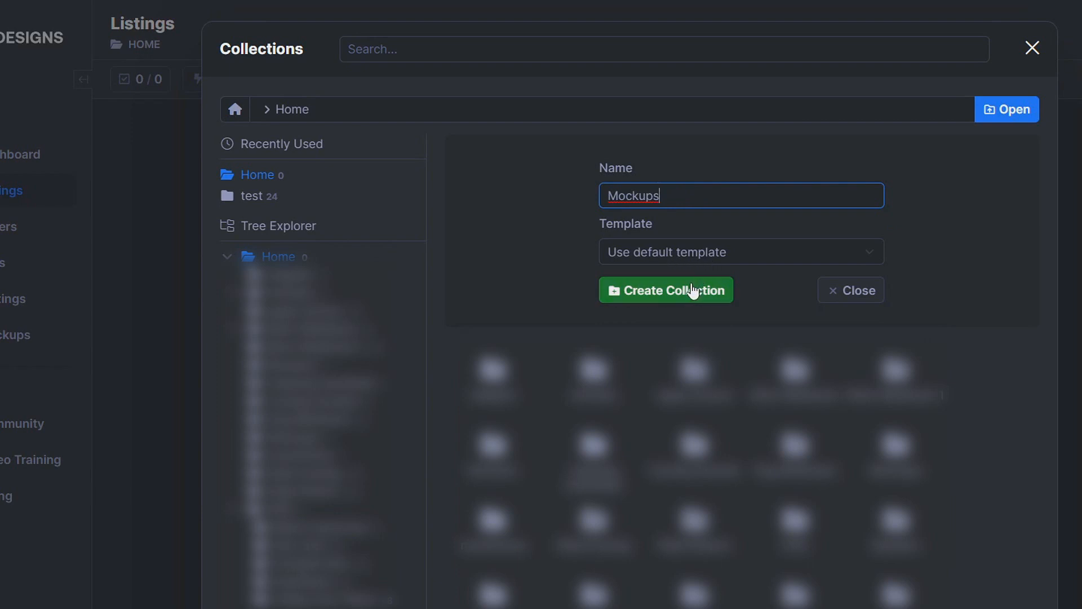
click(665, 289)
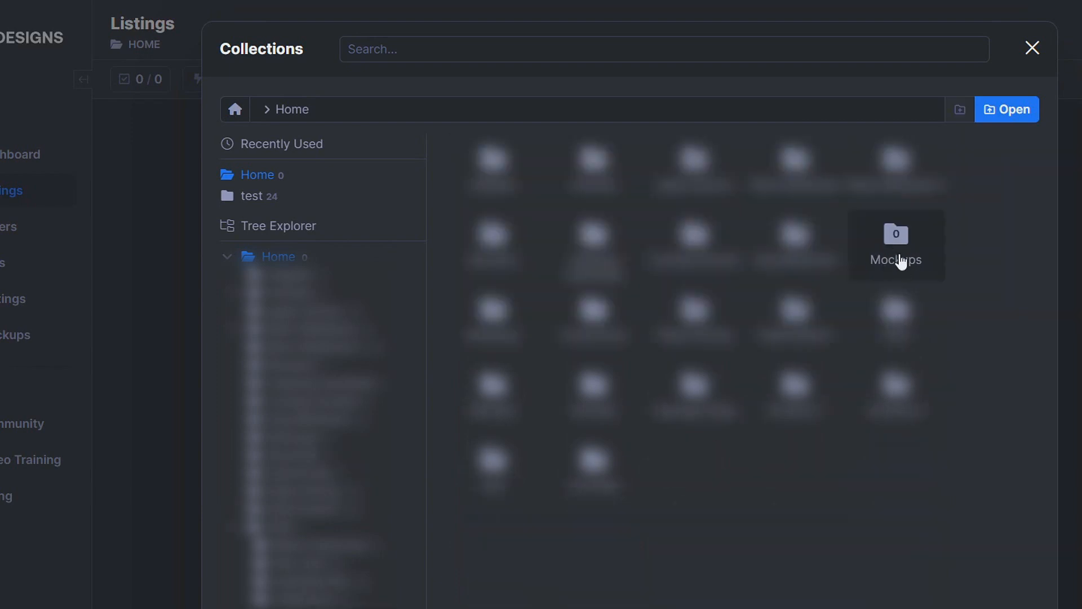
Step: Enter the Mockups collection and show it in the listings view
double_click(896, 245)
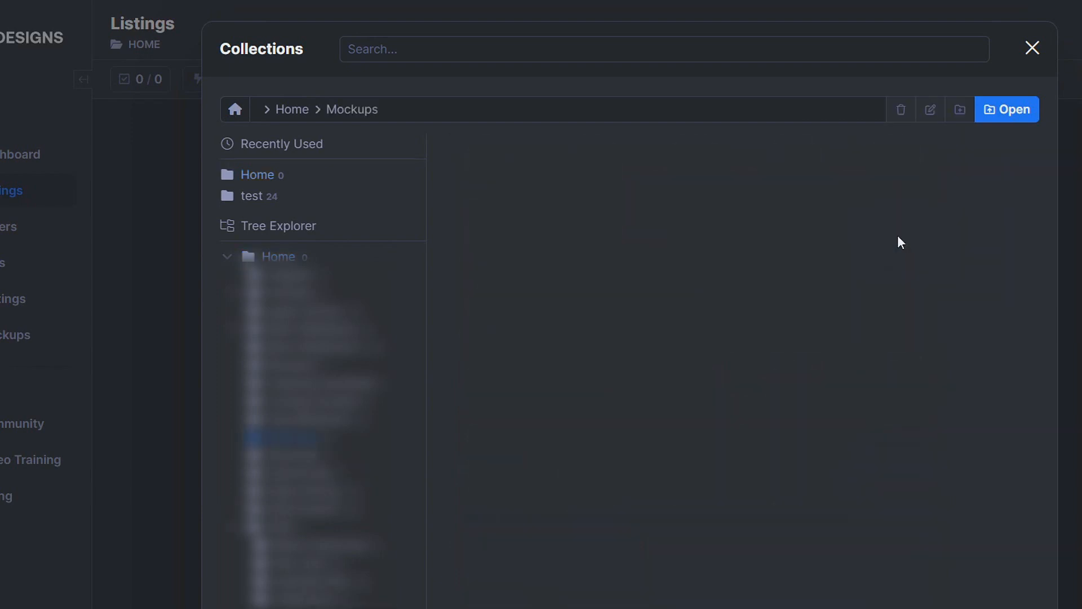
click(1007, 109)
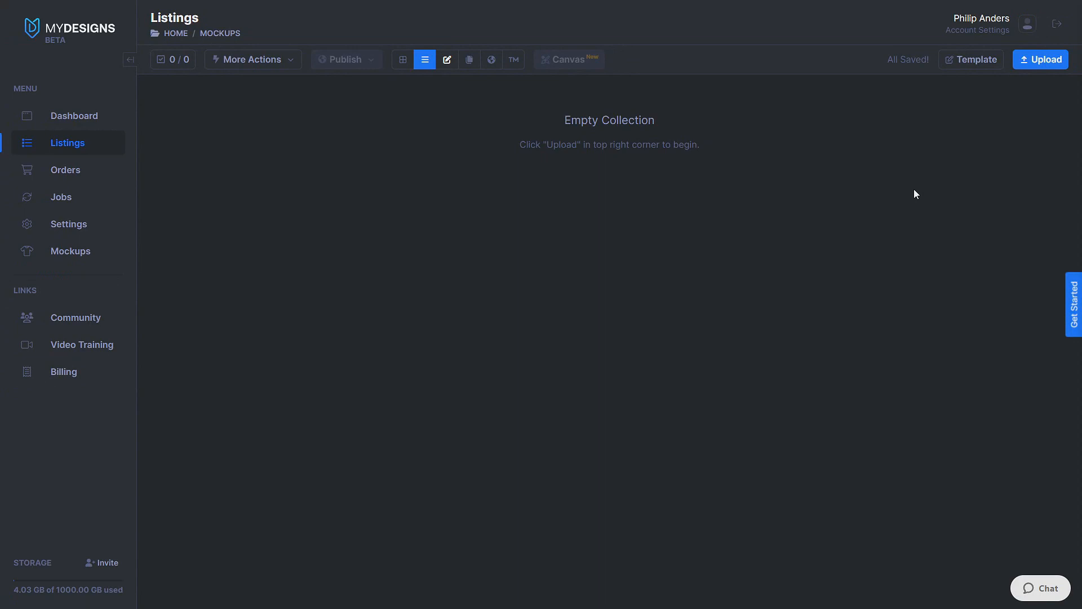
mouse_move(1041, 59)
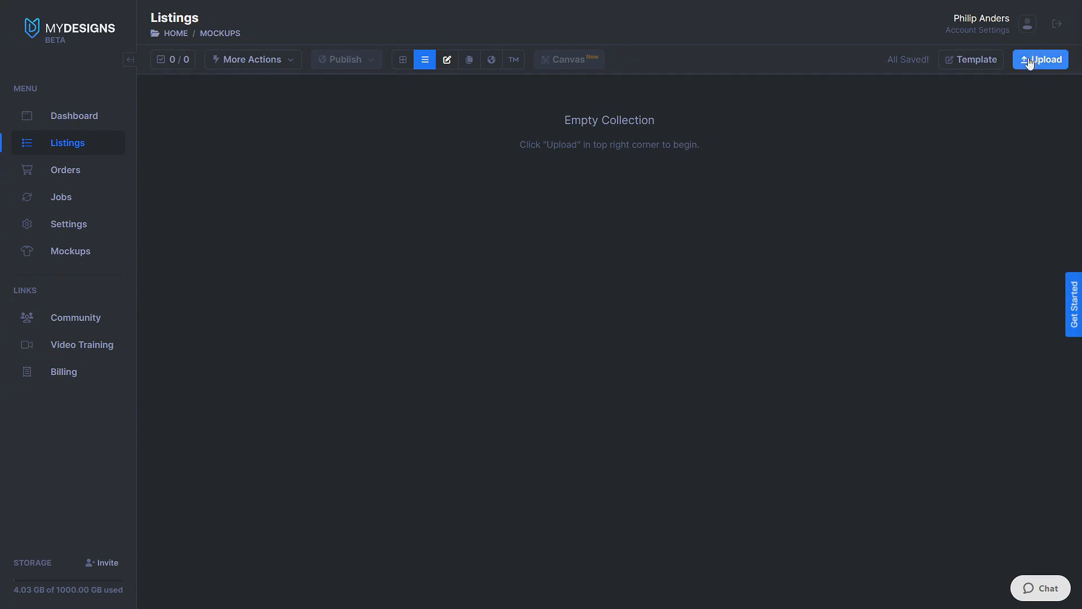
Step: Upload all the queued rainbow Artboard PNG files as designs into Mockups
click(1040, 59)
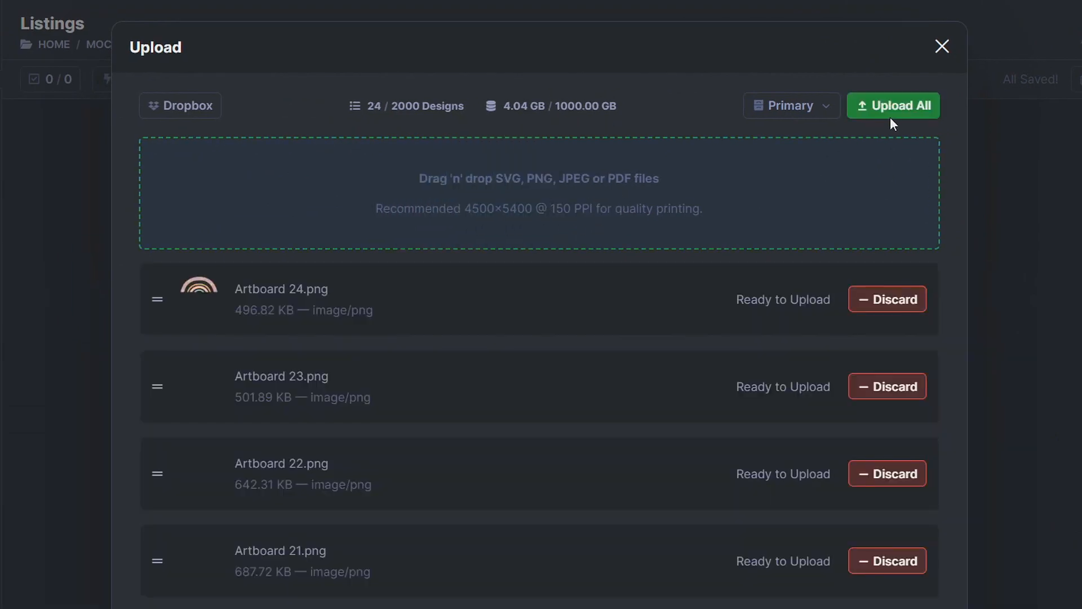
click(893, 105)
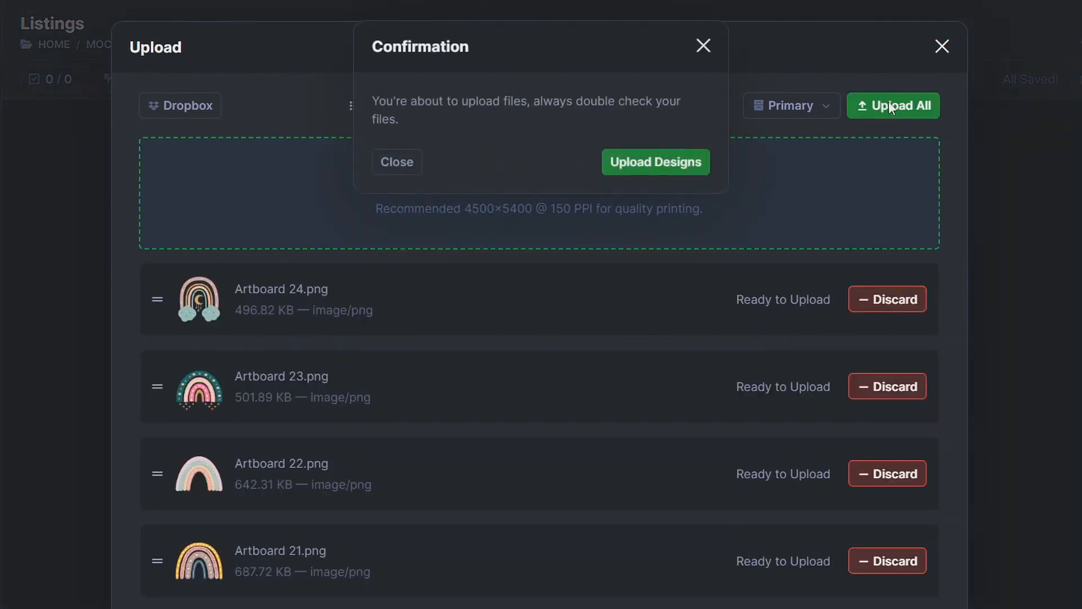
click(655, 162)
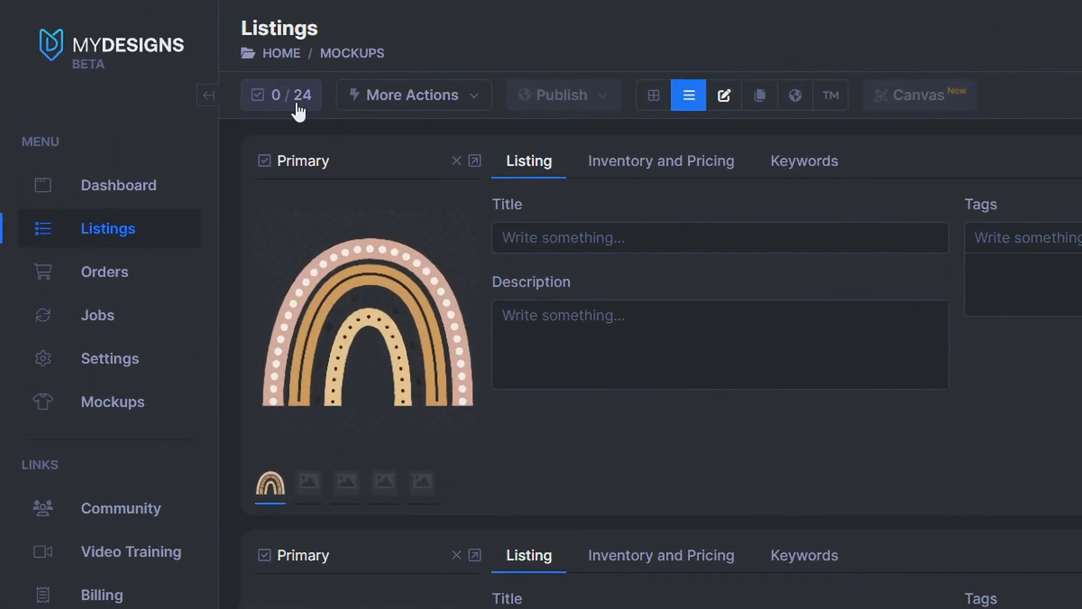
Step: Select all 24 listings and launch the Mockups bulk action on them
click(280, 95)
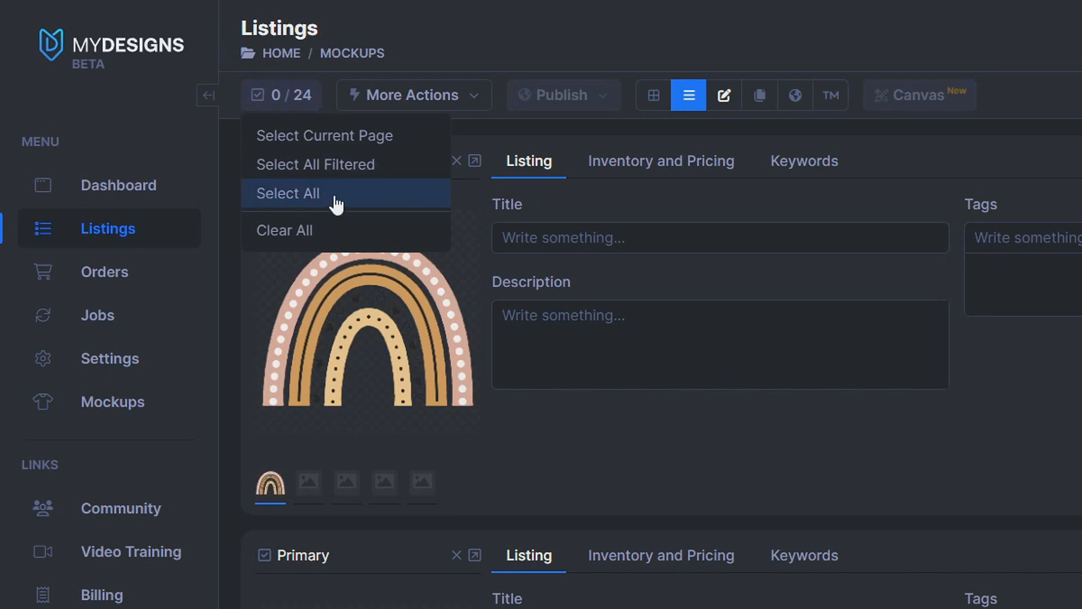
click(287, 193)
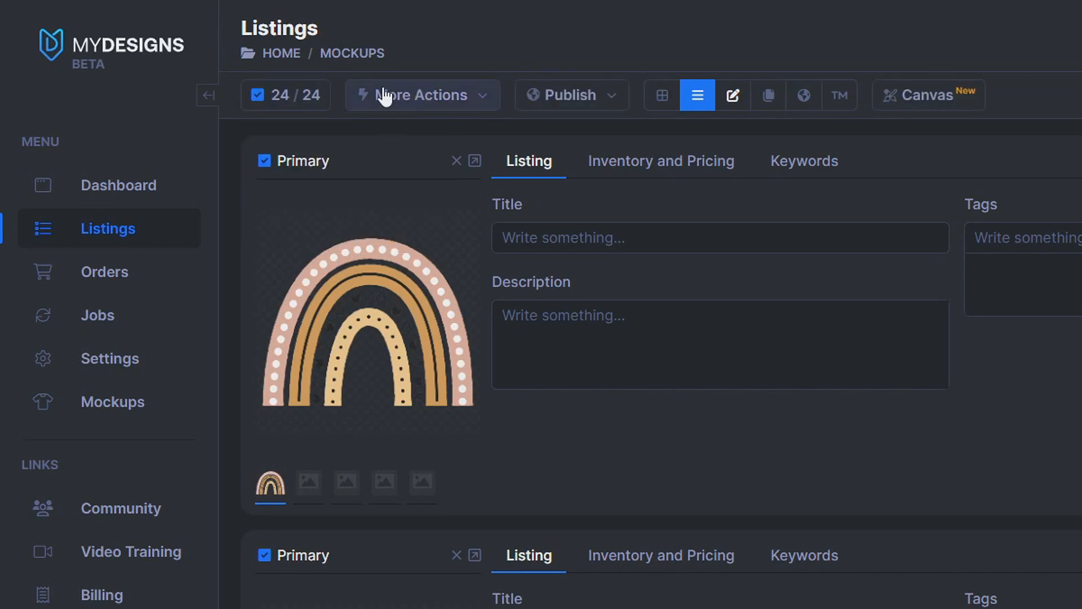
click(422, 95)
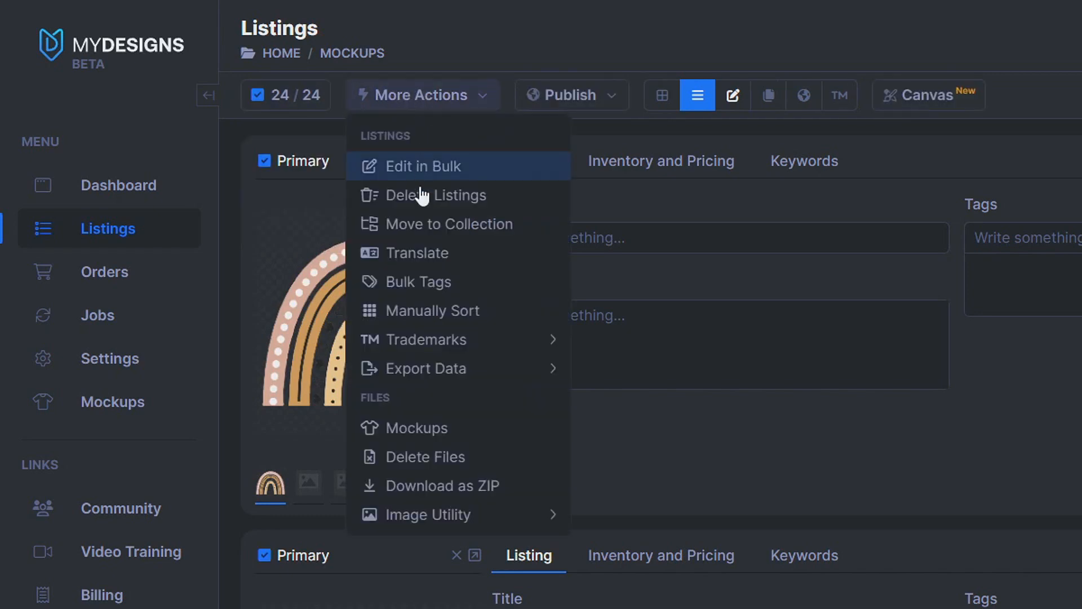
click(416, 428)
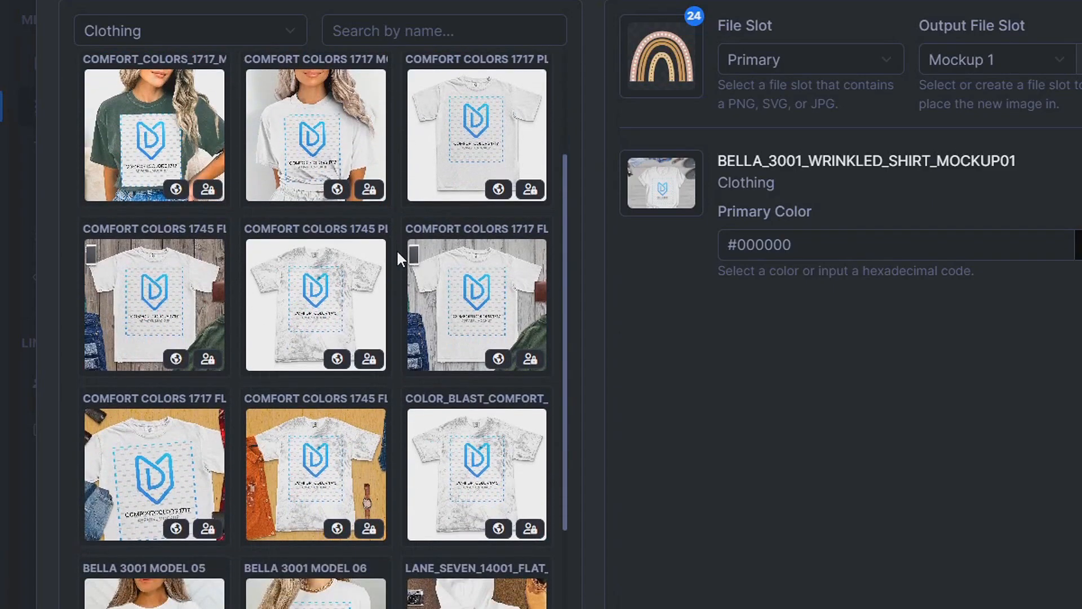
scroll(down, 3)
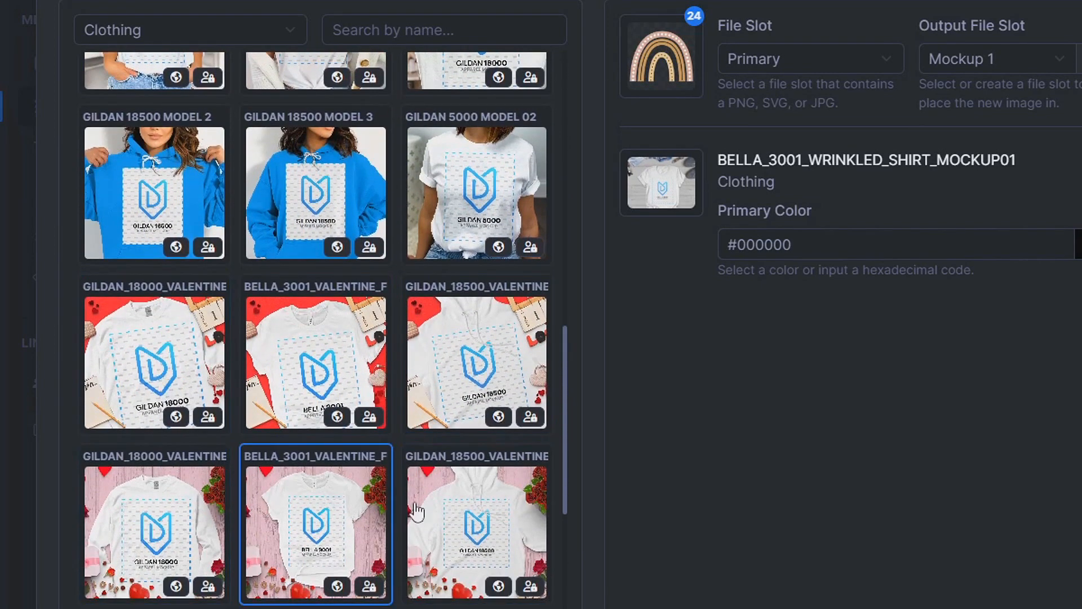
scroll(down, 3)
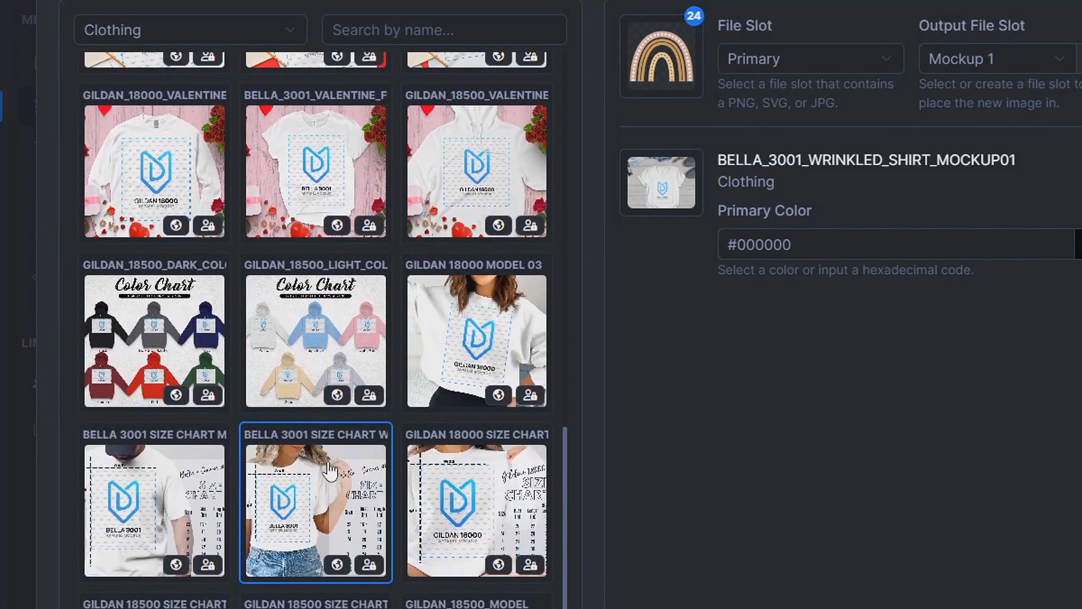
mouse_move(265, 445)
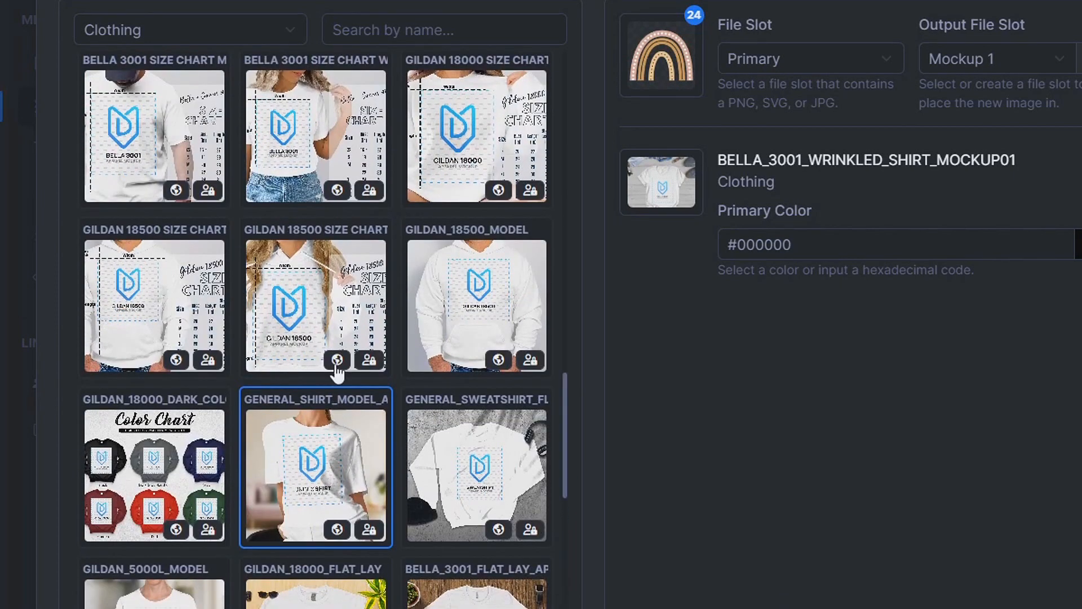
scroll(down, 3)
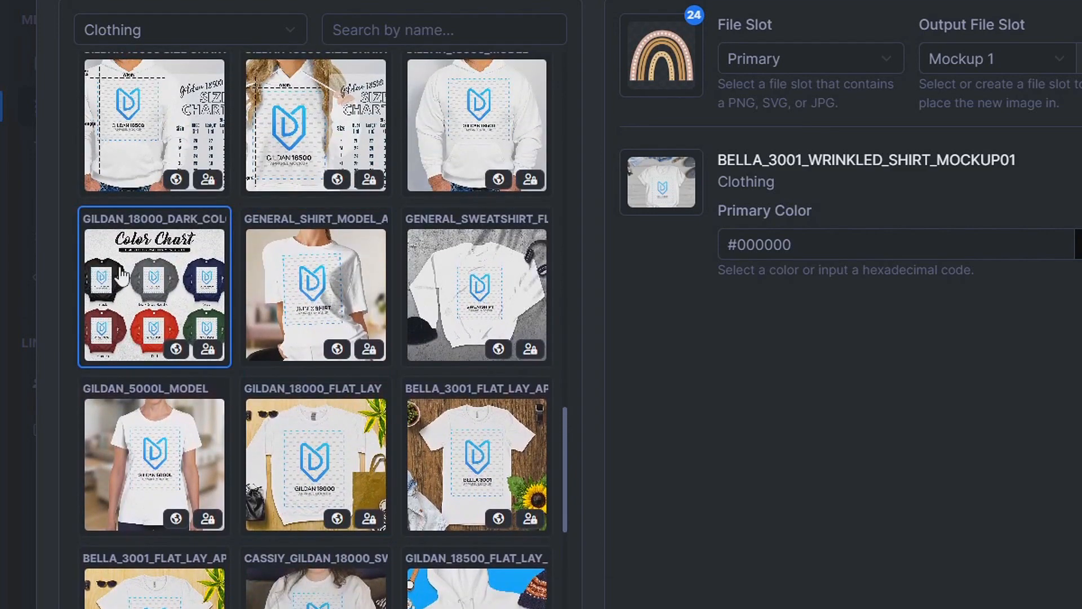
scroll(down, 3)
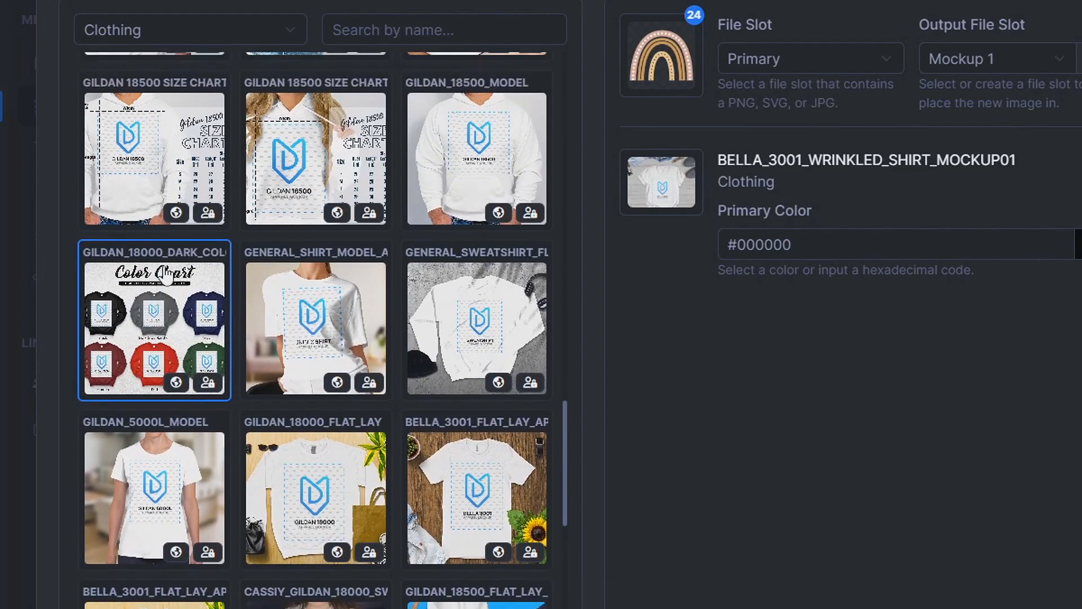
scroll(down, 3)
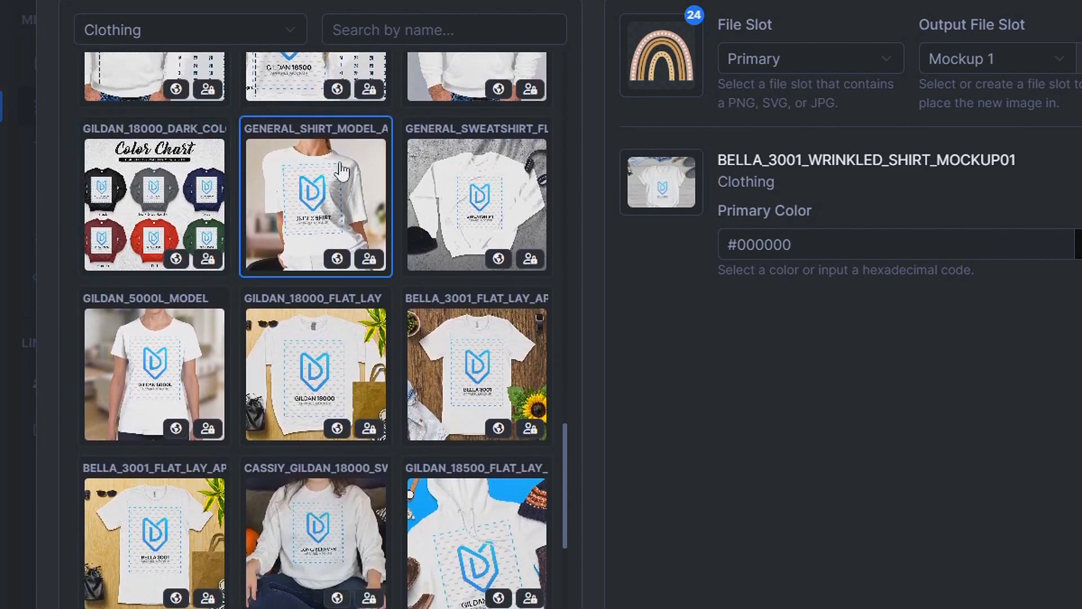
scroll(down, 3)
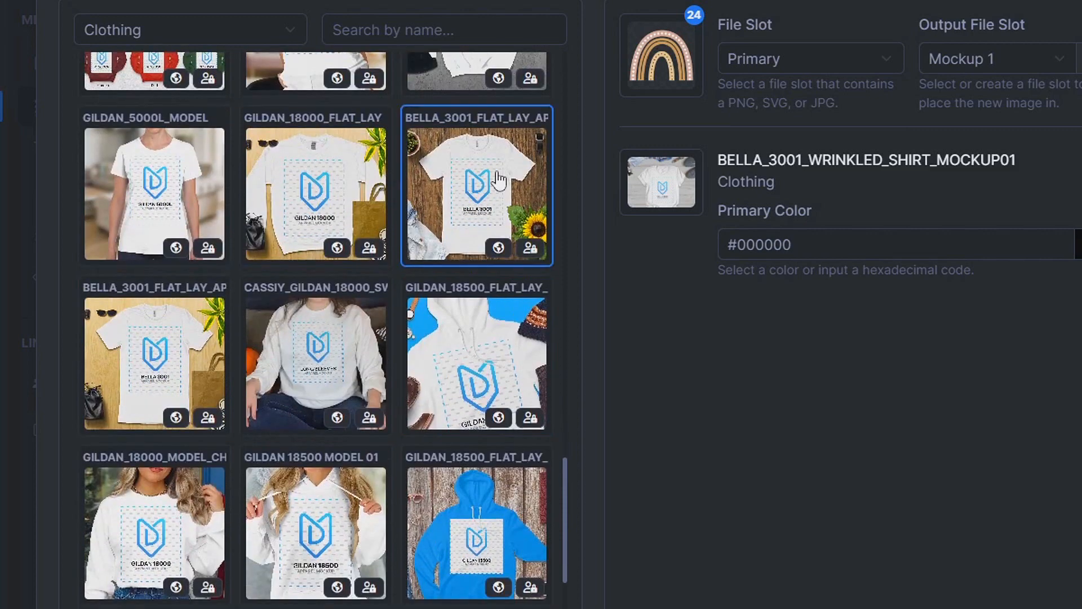
scroll(down, 3)
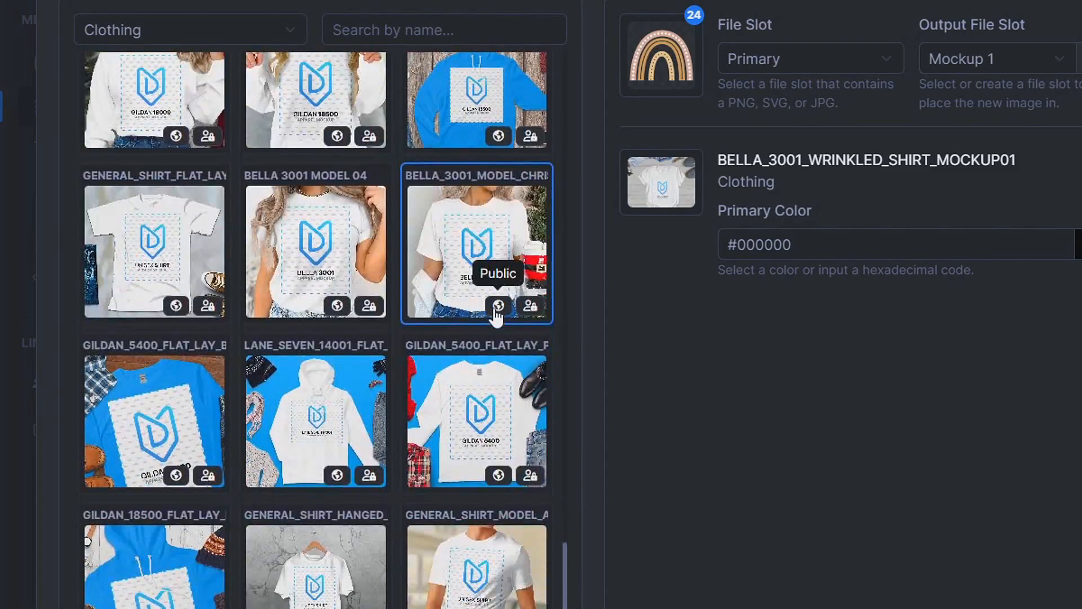
scroll(down, 3)
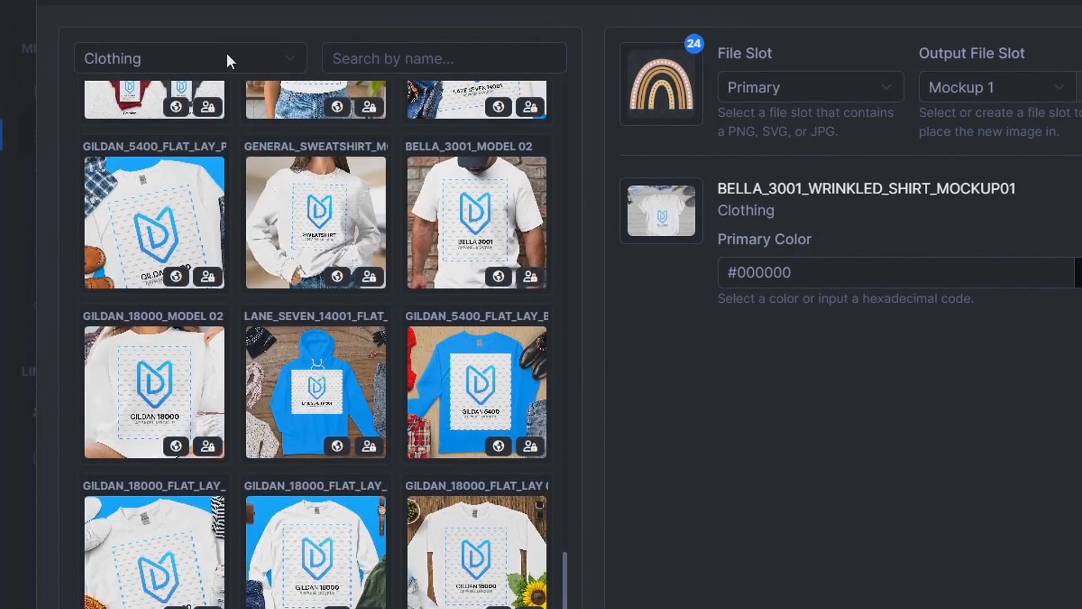
Step: Browse the mockup categories and keep the Clothing library, scrolling its templates
click(189, 58)
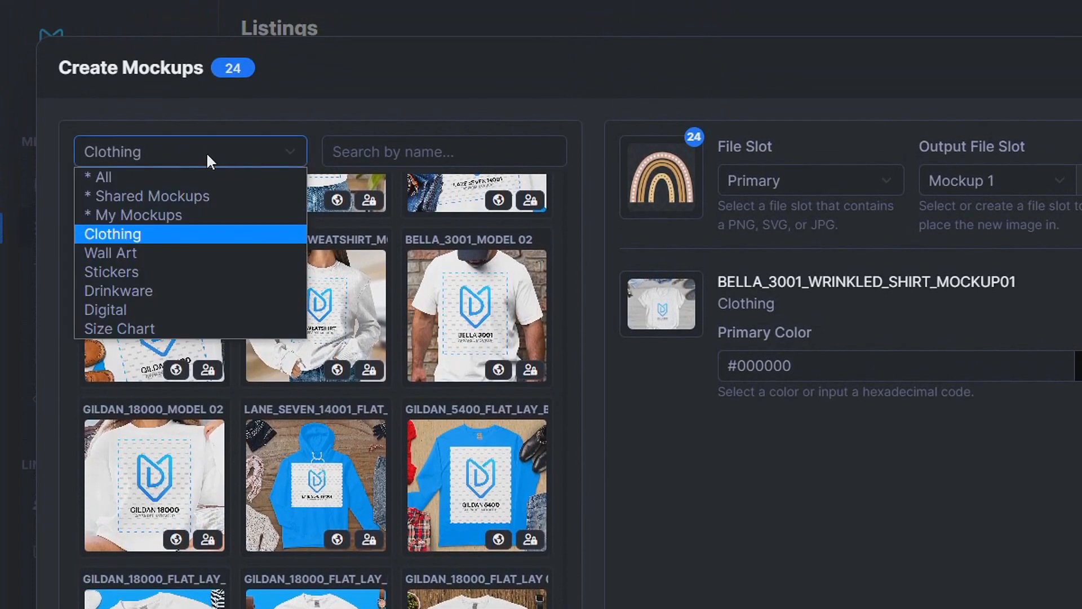
mouse_move(187, 253)
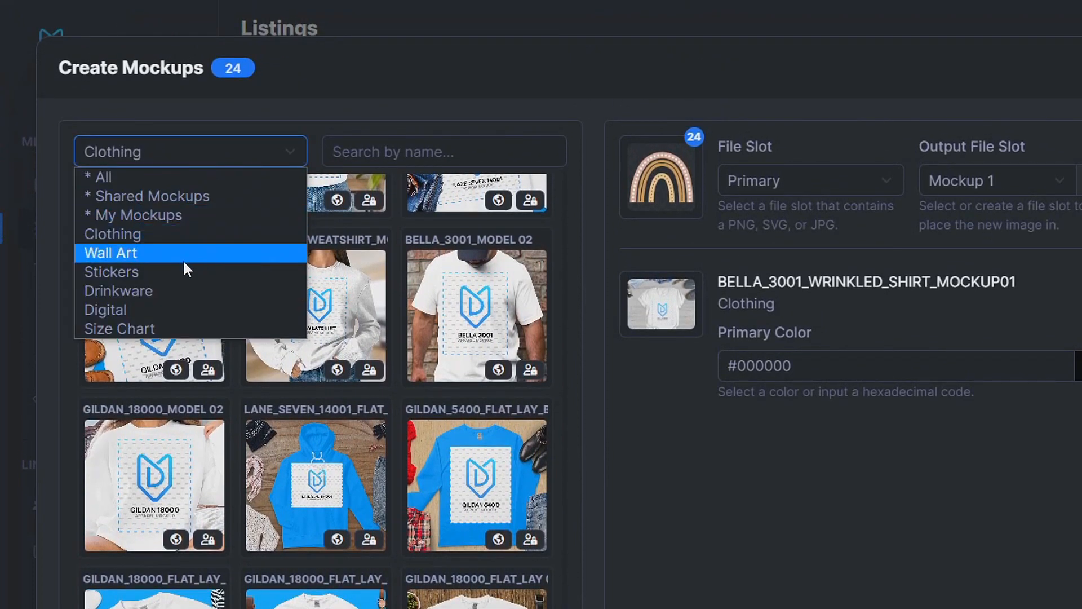
mouse_move(118, 291)
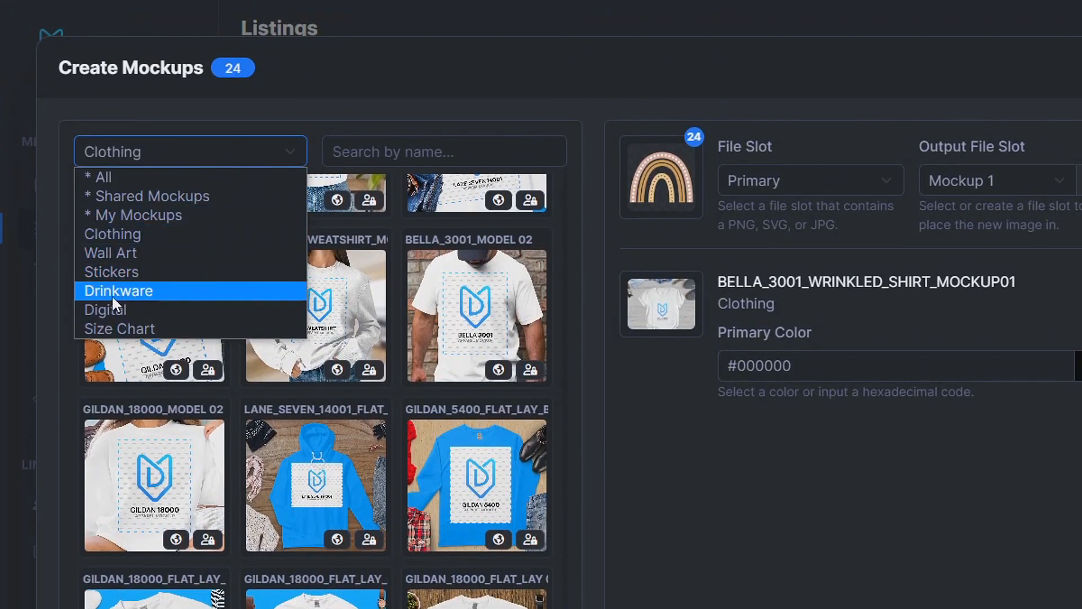
mouse_move(130, 310)
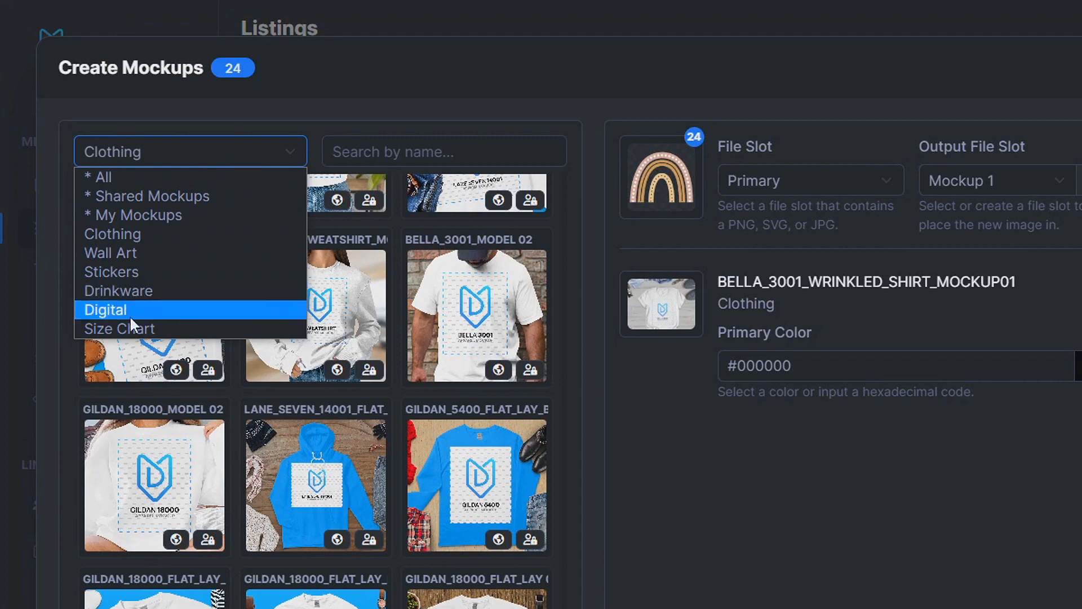
click(476, 314)
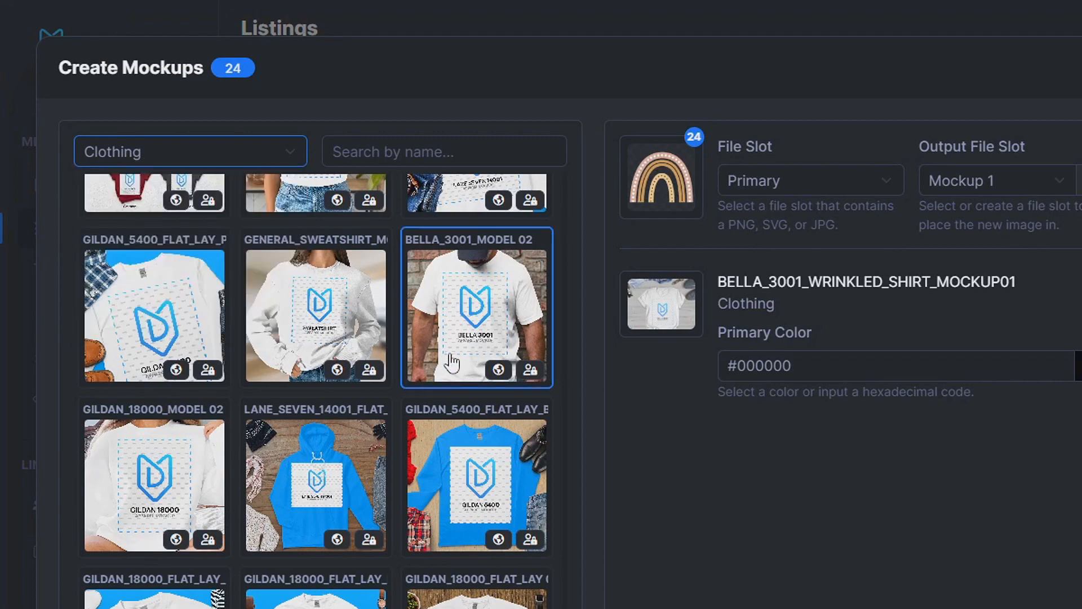
click(477, 476)
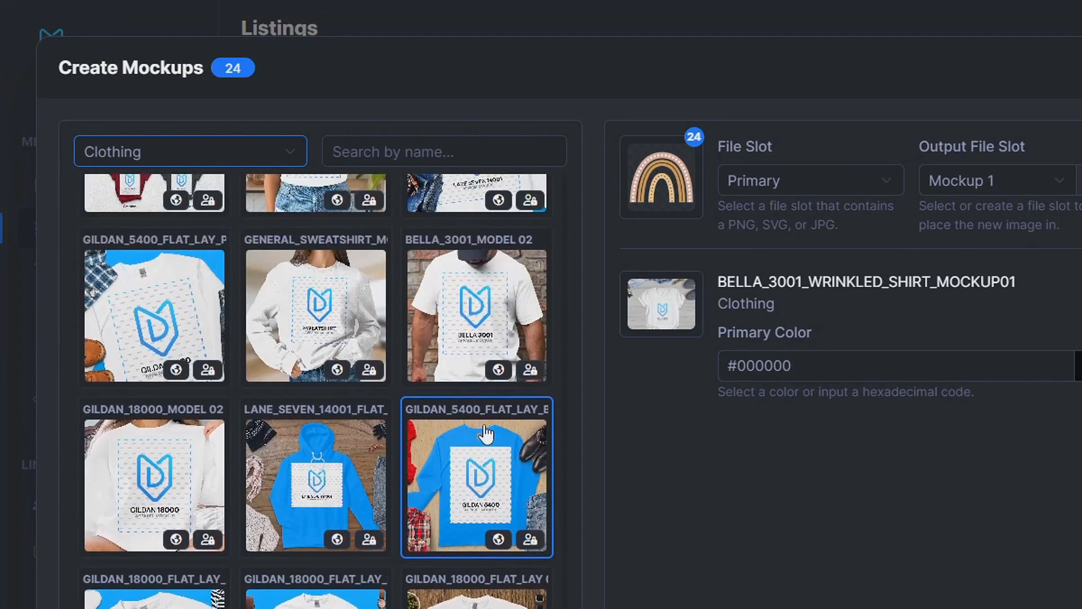
scroll(down, 3)
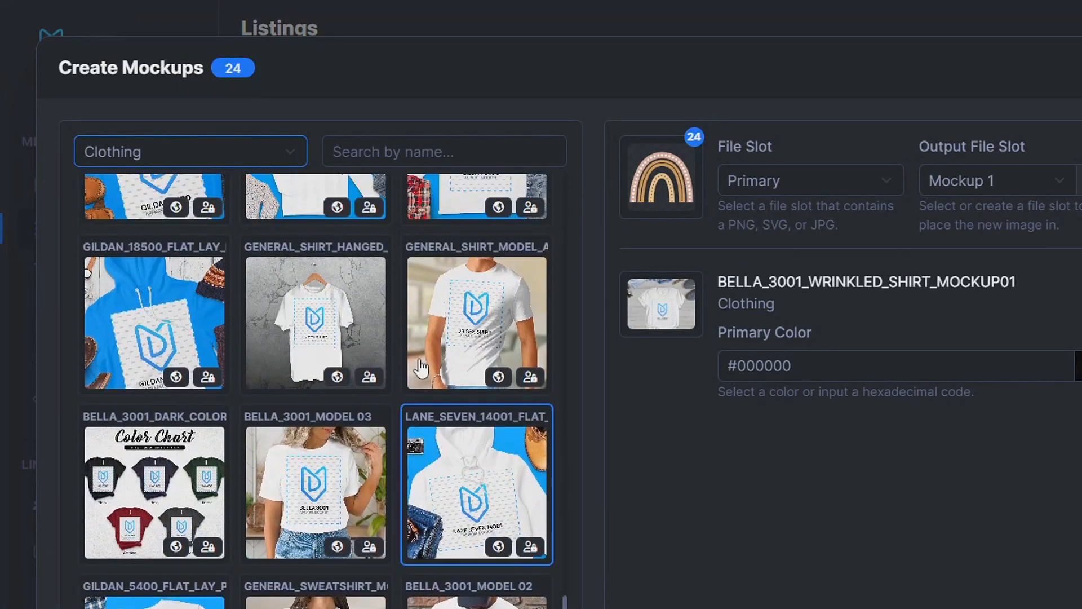
scroll(down, 3)
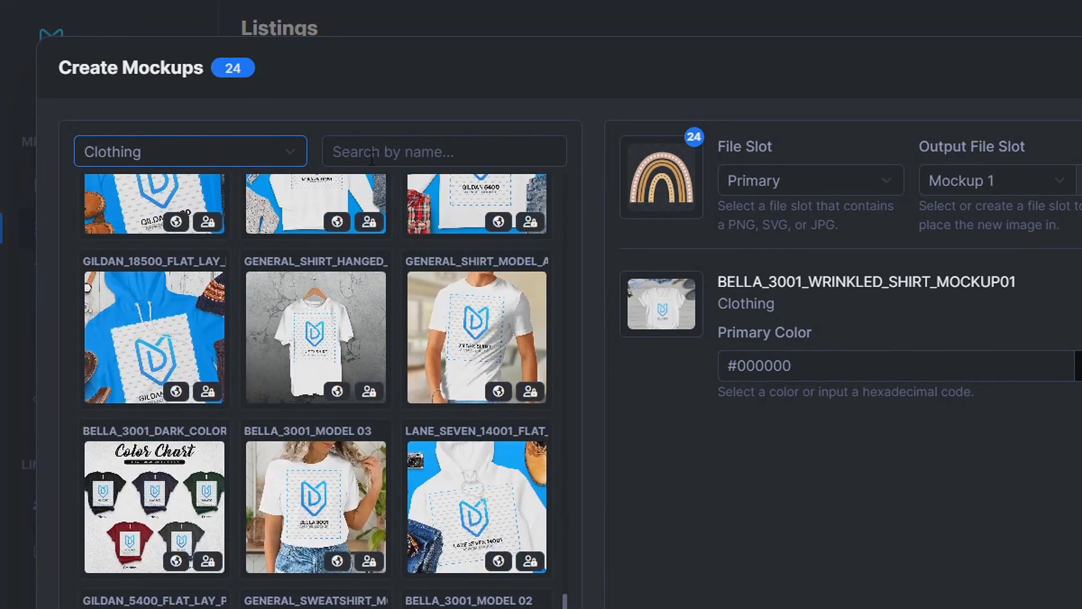
Step: Search the clothing templates for 3001 to narrow to Bella 3001 mockups
click(444, 150)
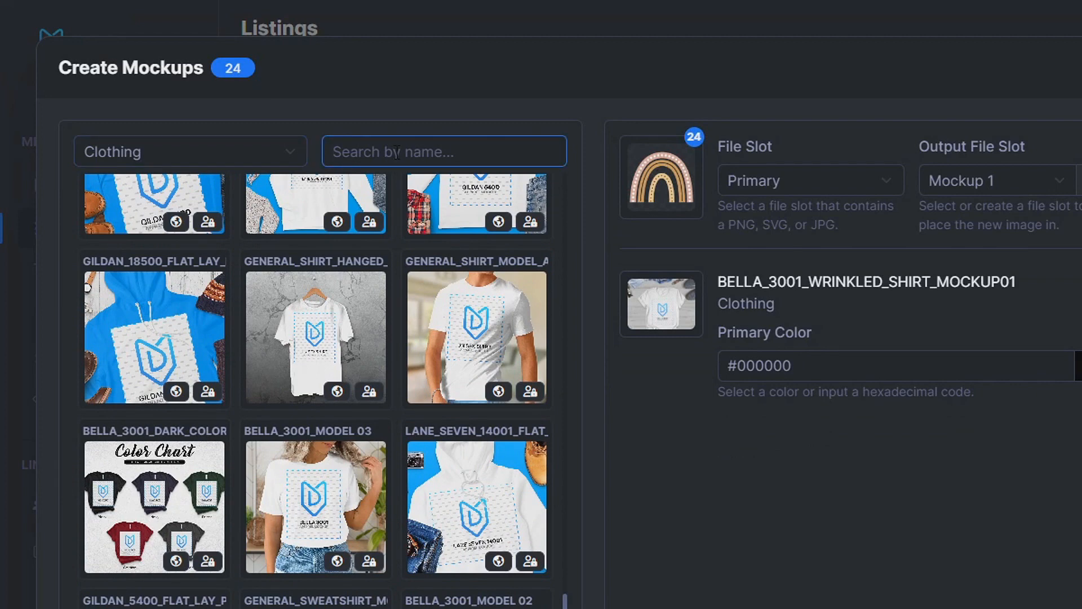
text(3)
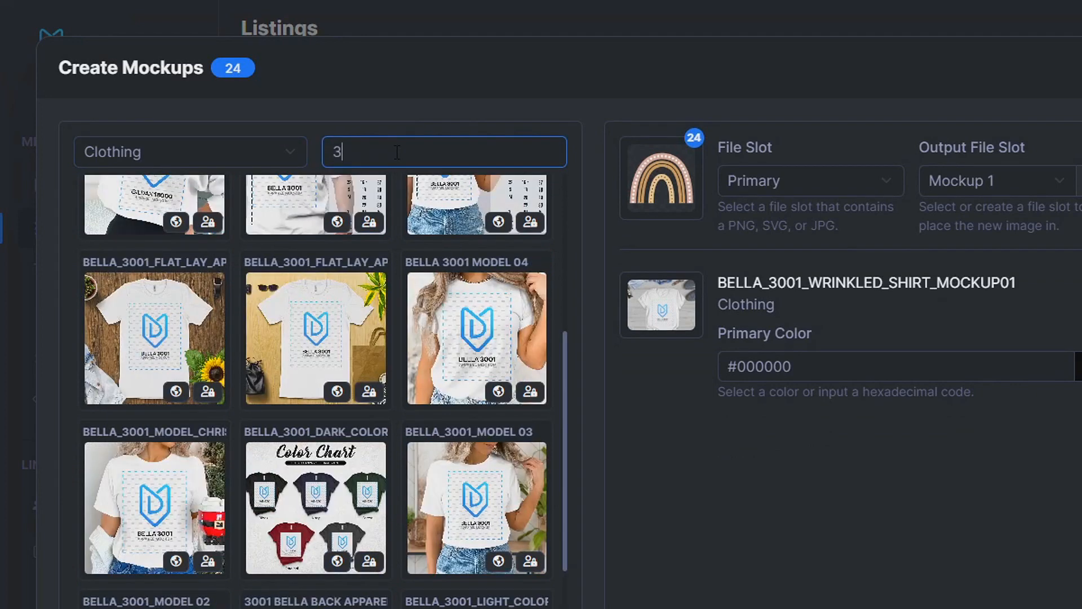
text(001)
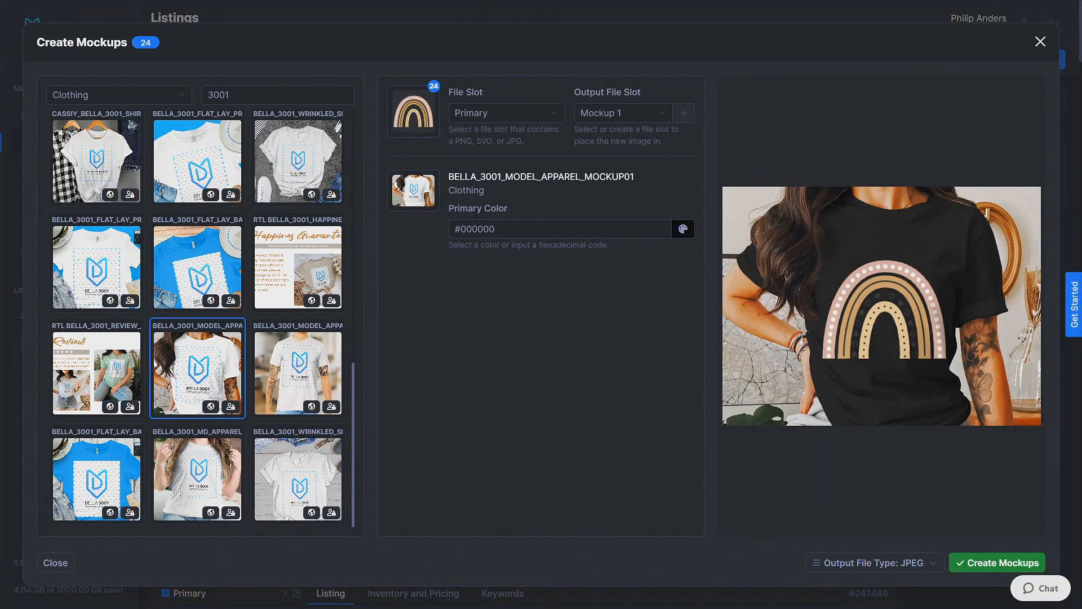
Step: Set the shirt primary colour to white #fcfcfc and create mockups for all 24 listings
click(683, 229)
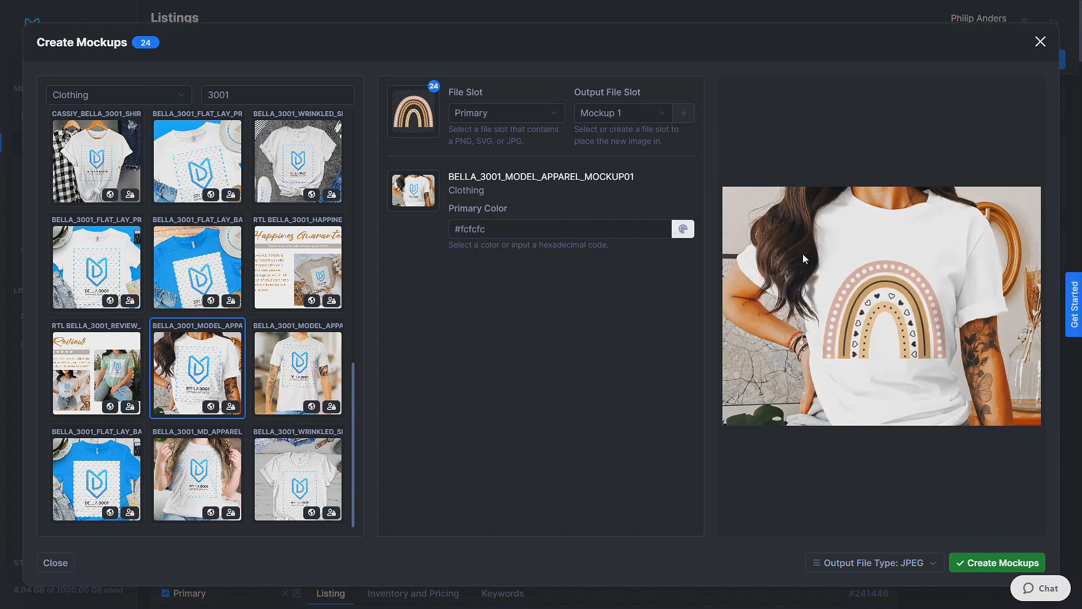
mouse_move(821, 326)
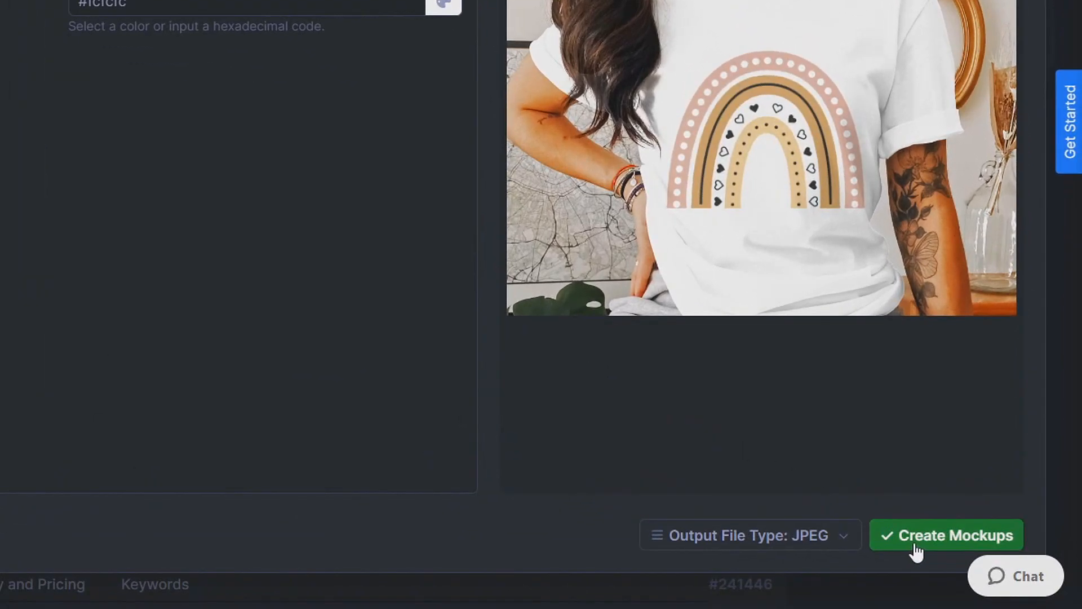
mouse_move(918, 548)
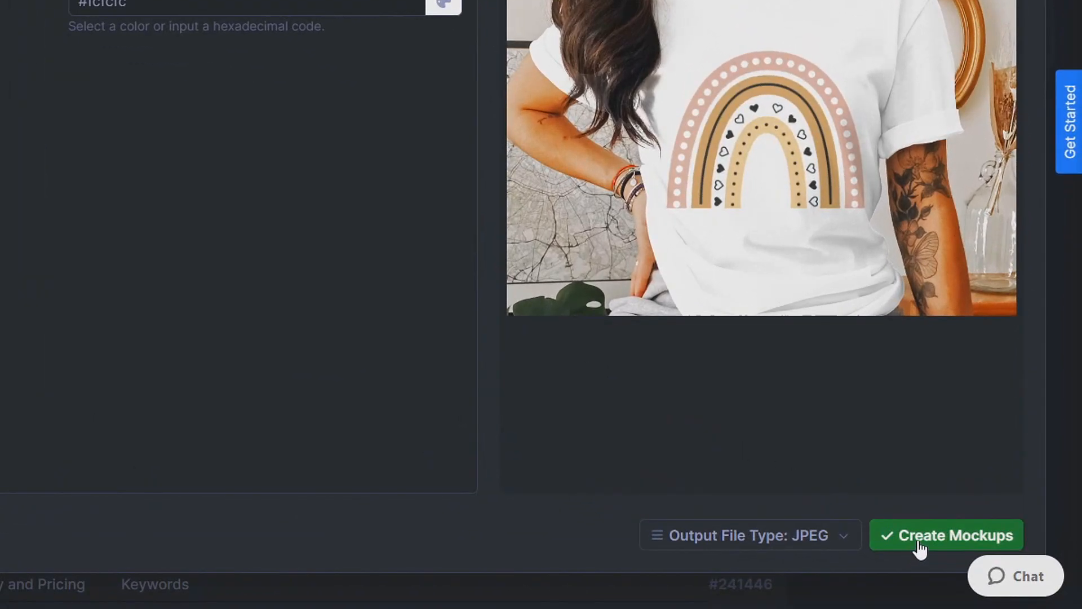
click(947, 535)
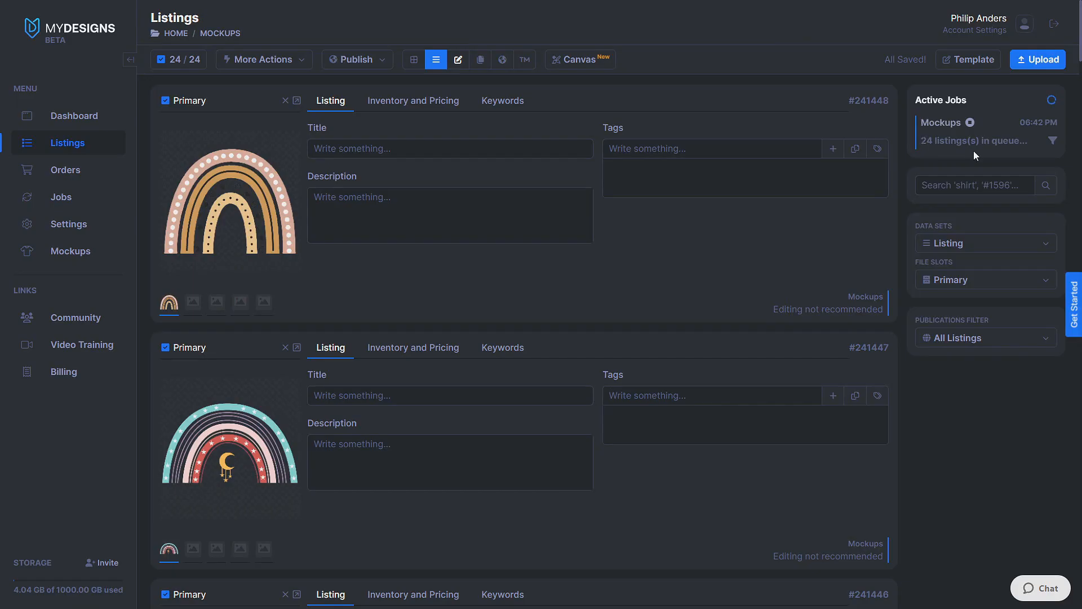
scroll(down, 3)
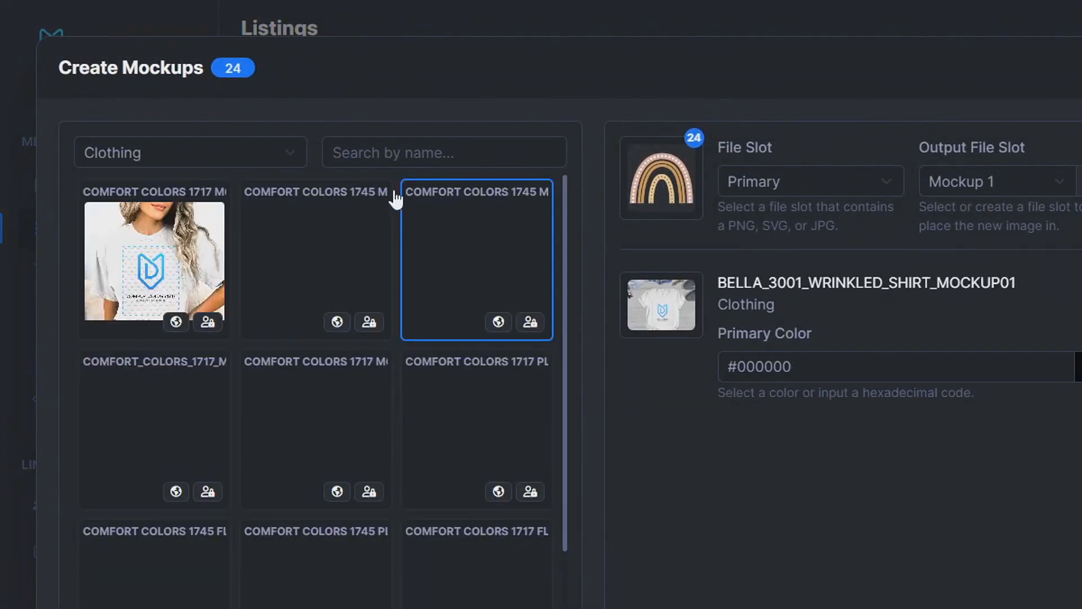
Step: Search 3001 and choose the Bella 3001 women's size chart template
click(443, 152)
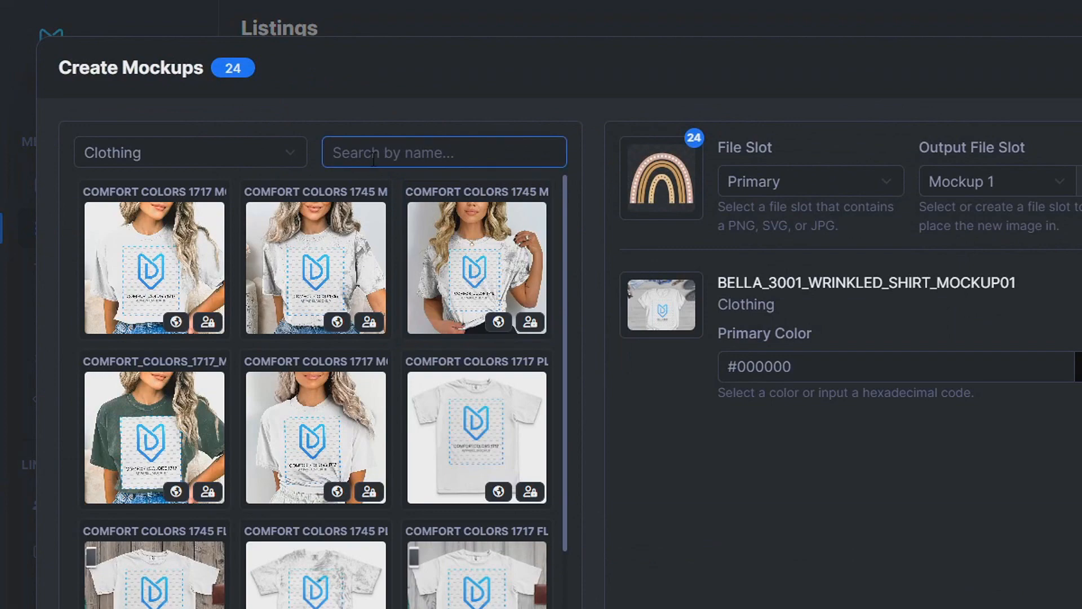
text(3001)
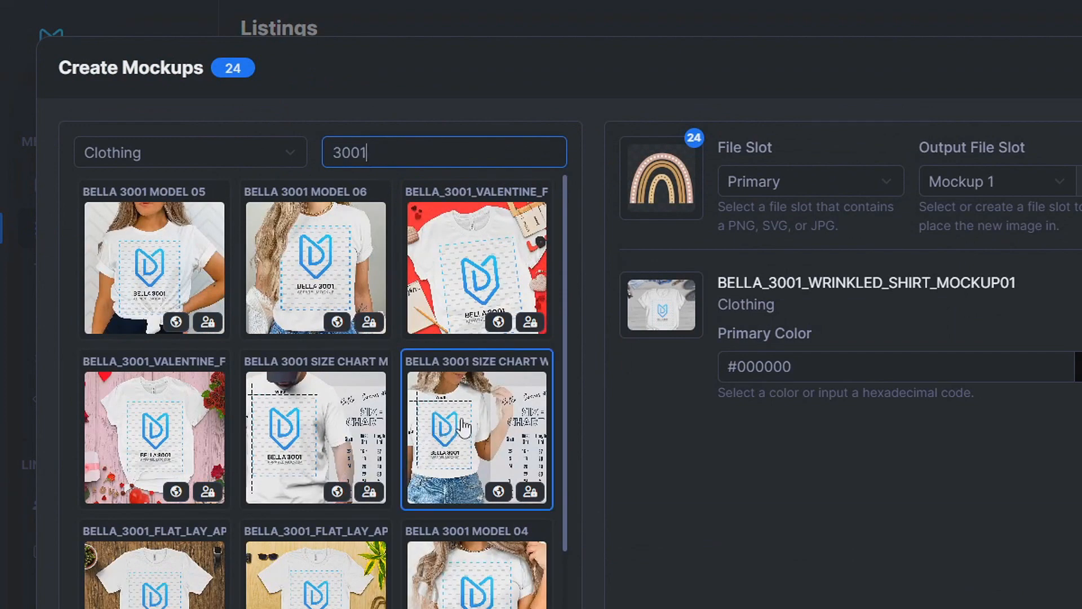
click(476, 433)
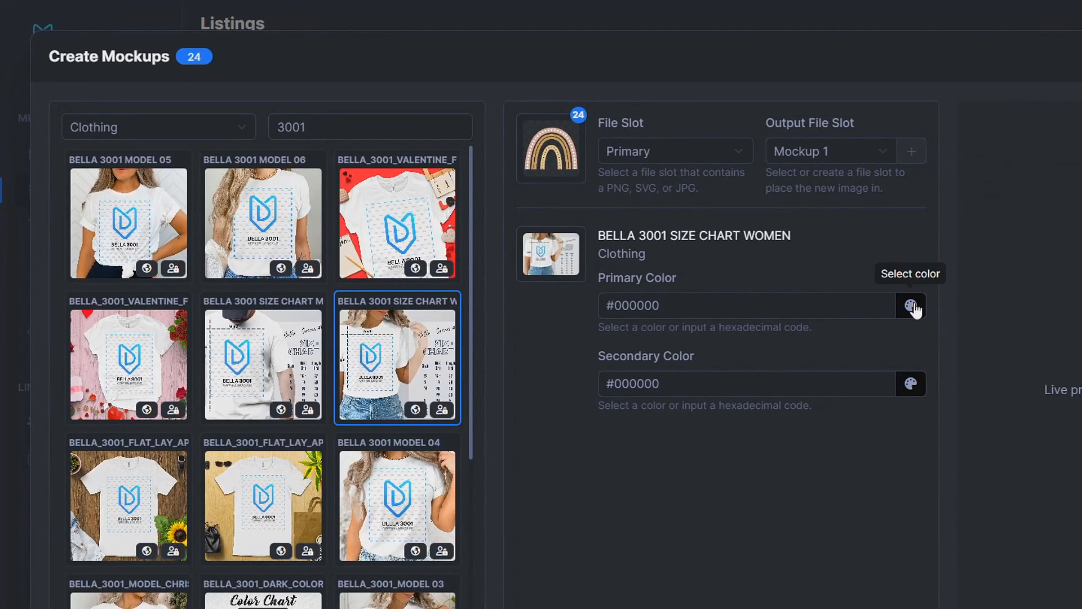
Step: Pick a white primary shirt colour and render the size chart preview
click(911, 306)
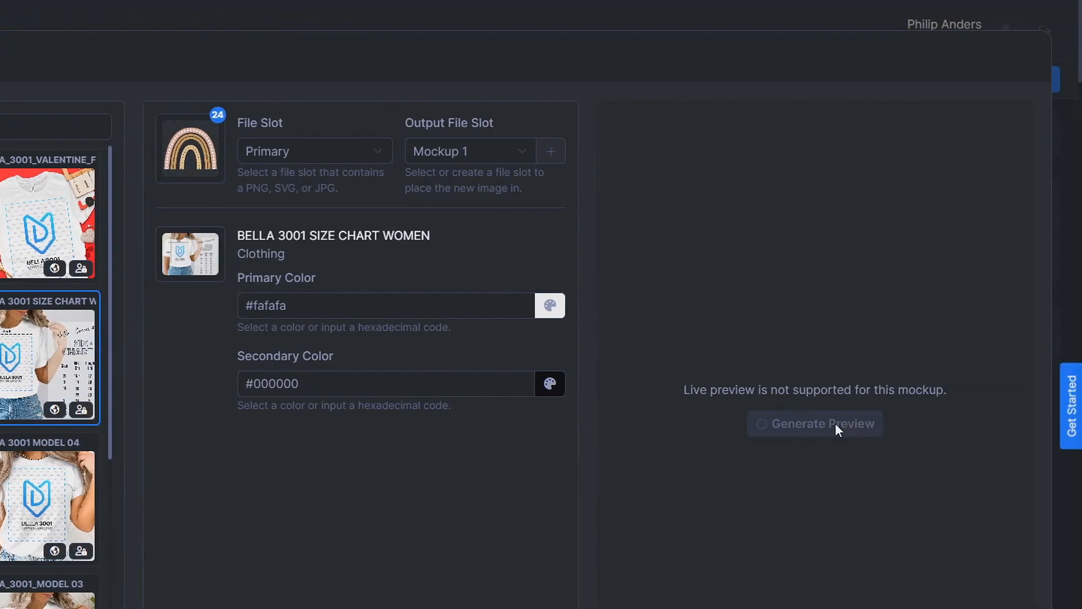
click(814, 423)
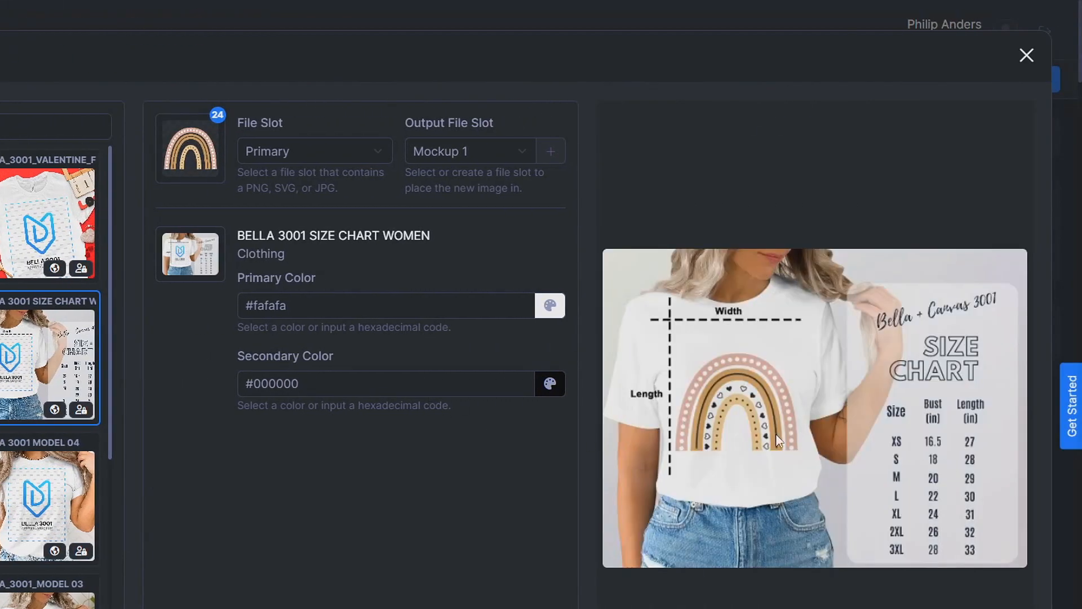
mouse_move(926, 385)
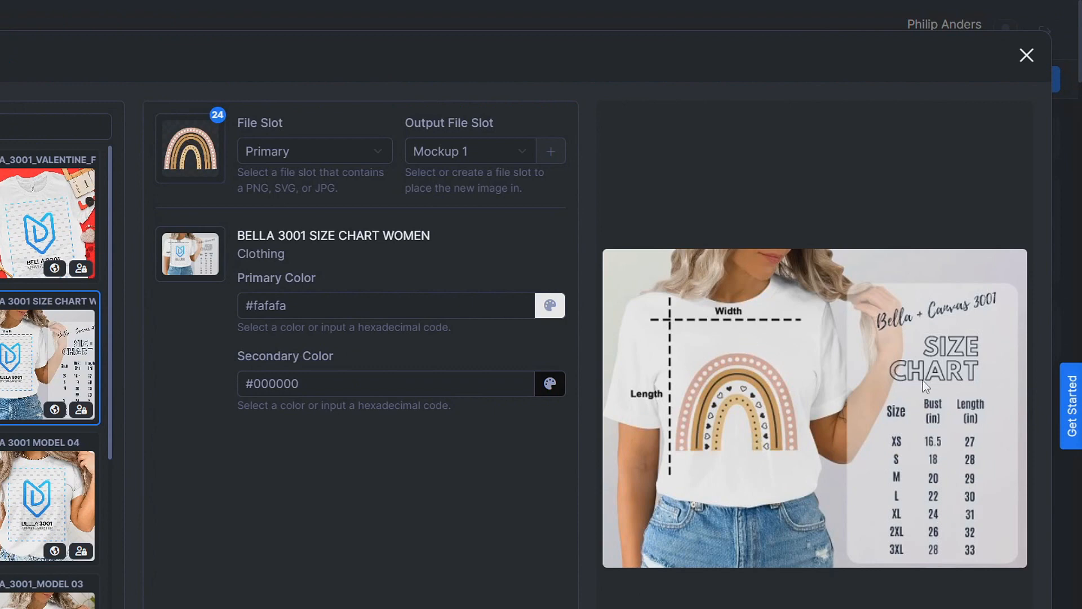
mouse_move(939, 373)
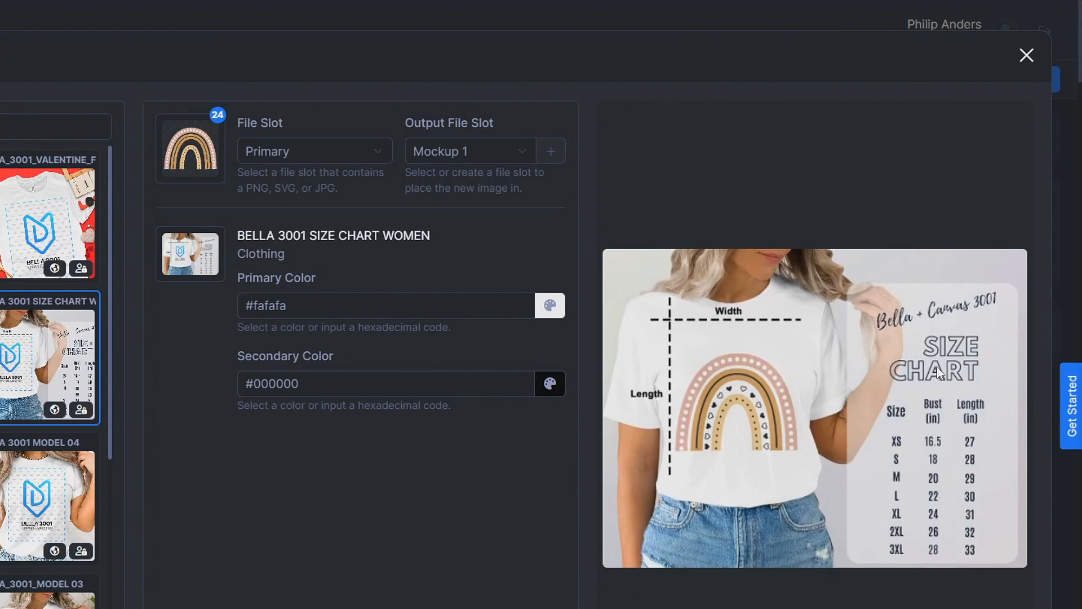
mouse_move(889, 412)
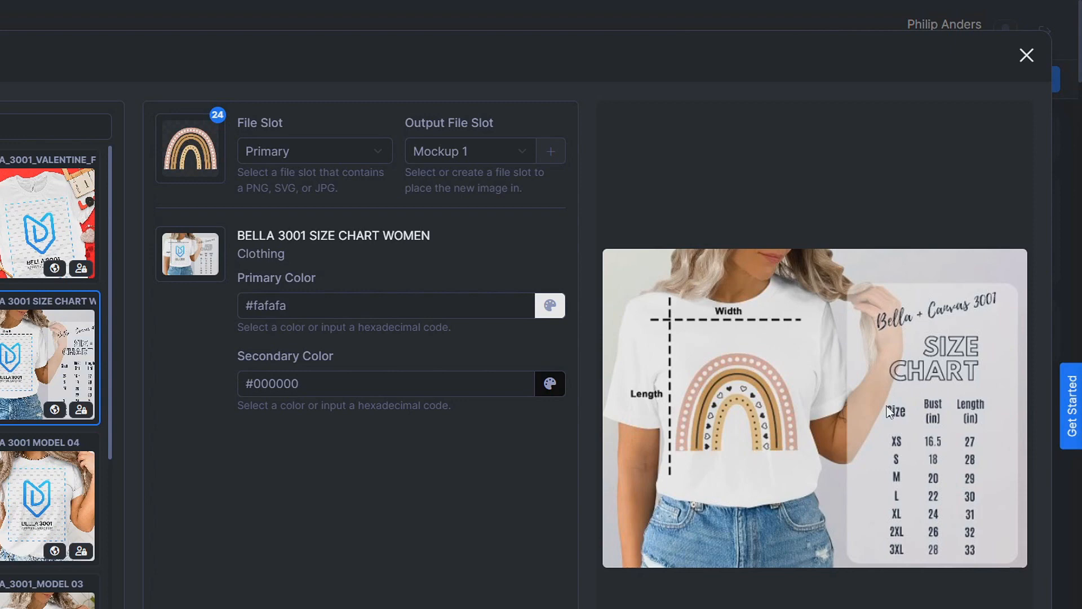
mouse_move(854, 442)
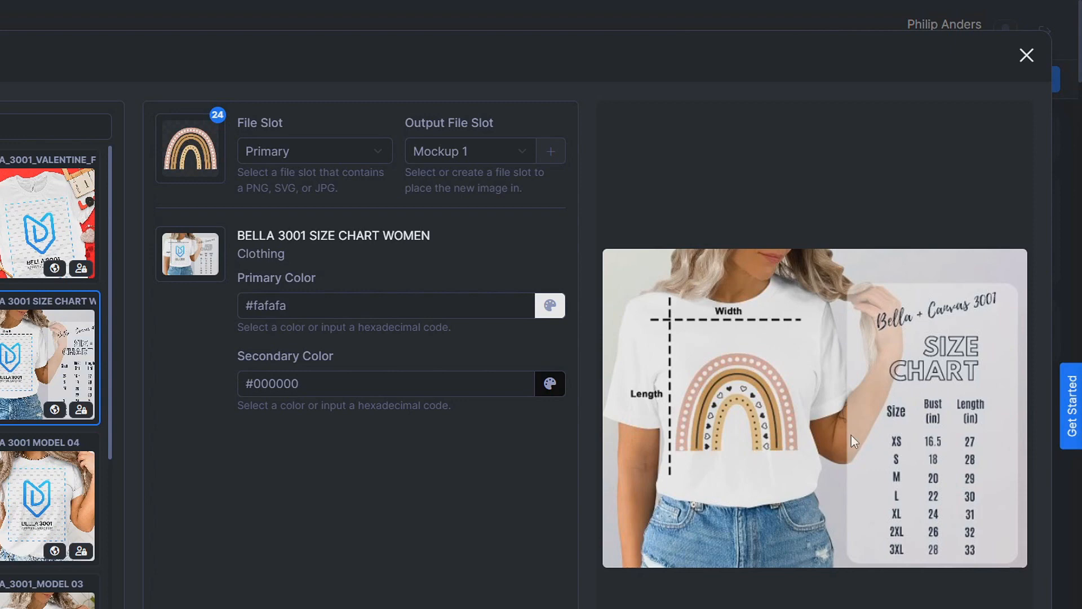
mouse_move(861, 381)
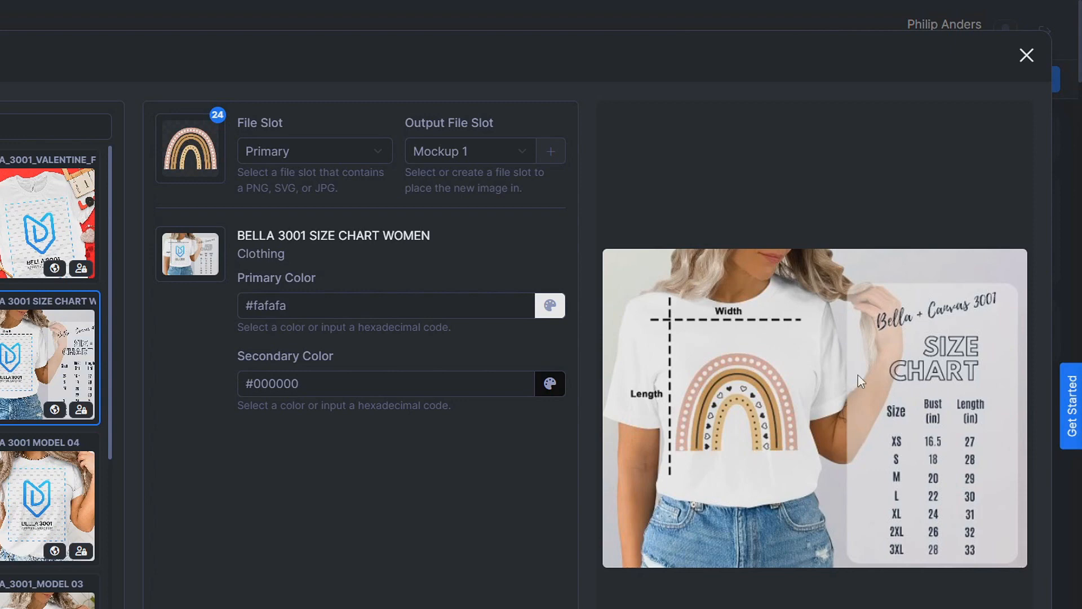
mouse_move(842, 410)
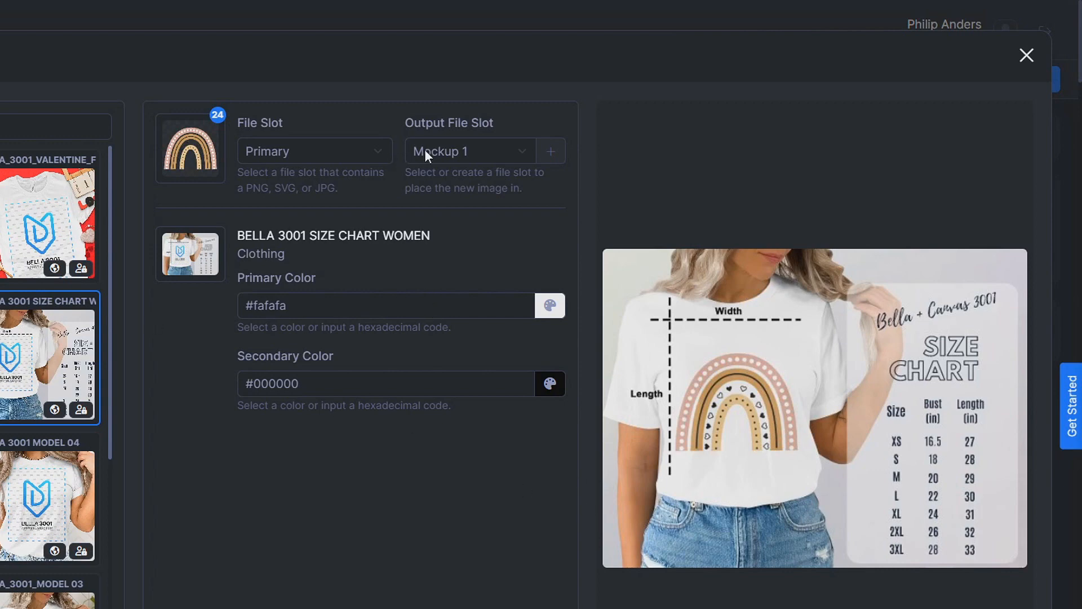
mouse_move(441, 161)
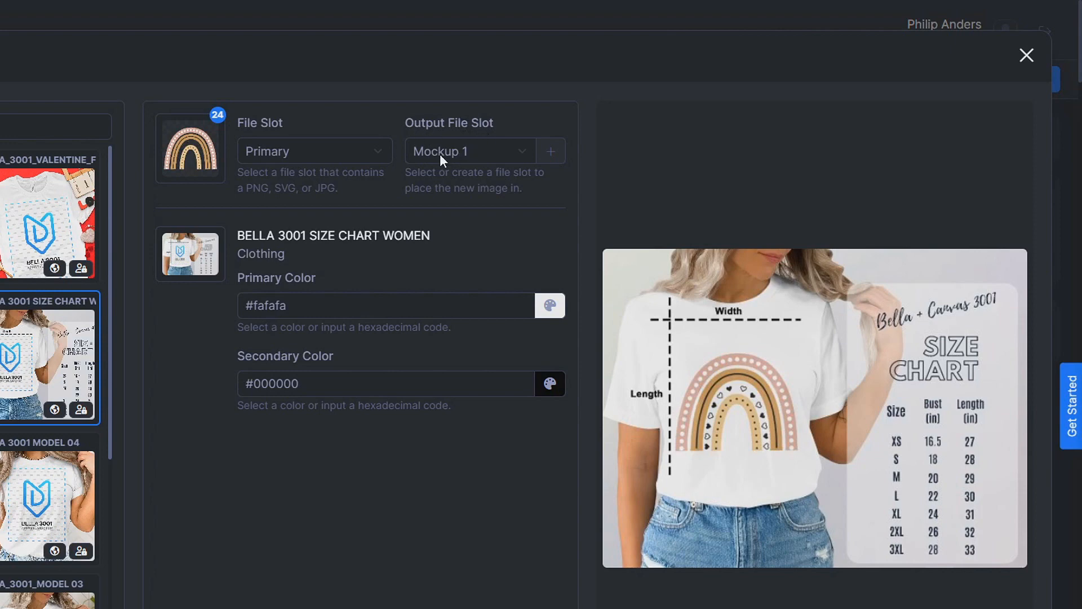
Step: Set the output file slot to Mockup 2 and create the size chart mockups
click(468, 150)
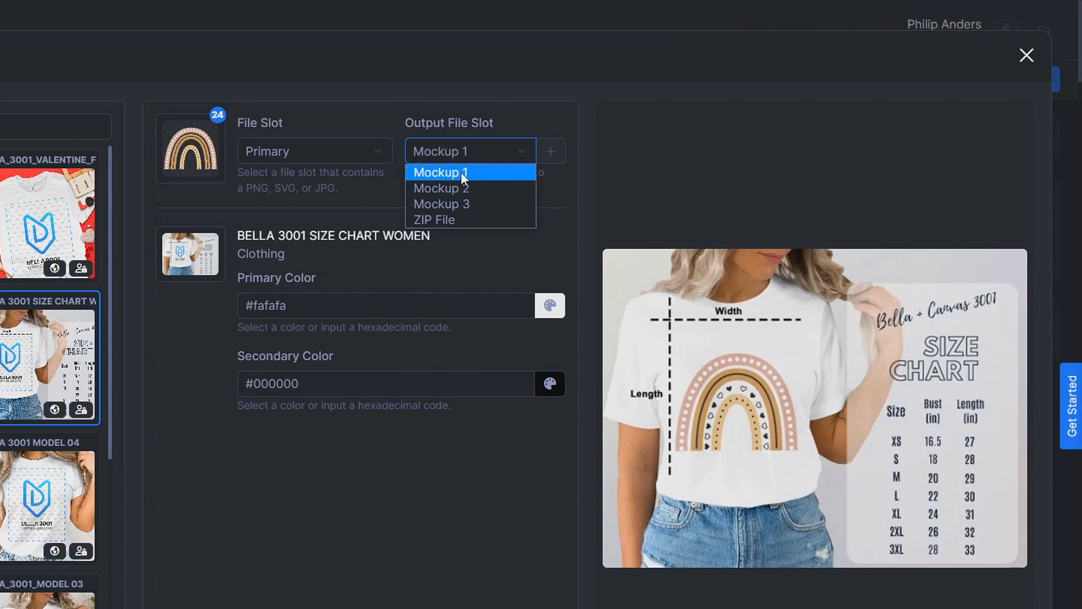
mouse_move(441, 188)
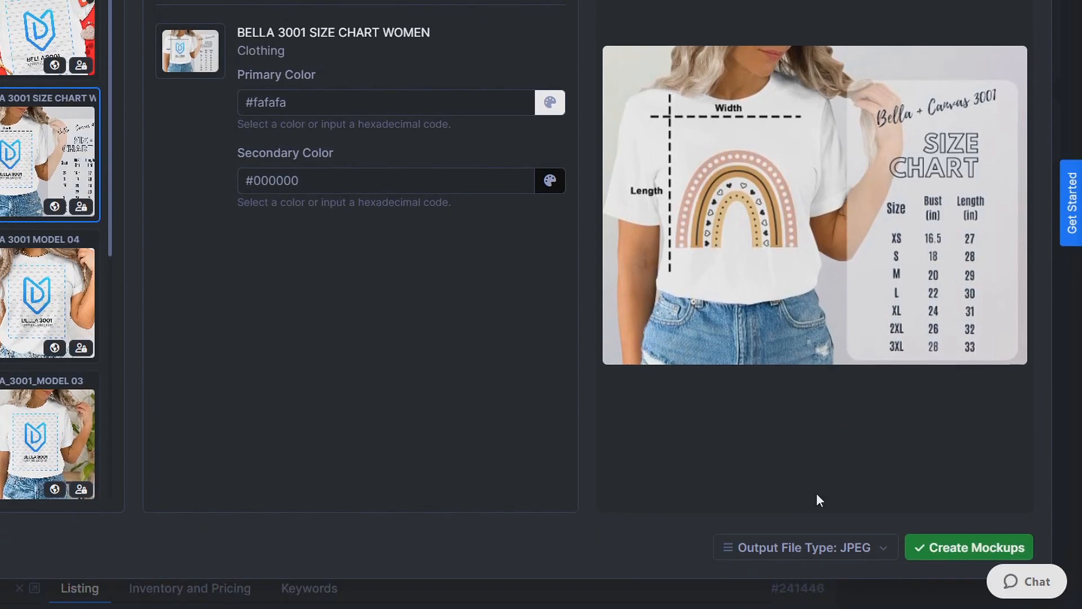
click(975, 547)
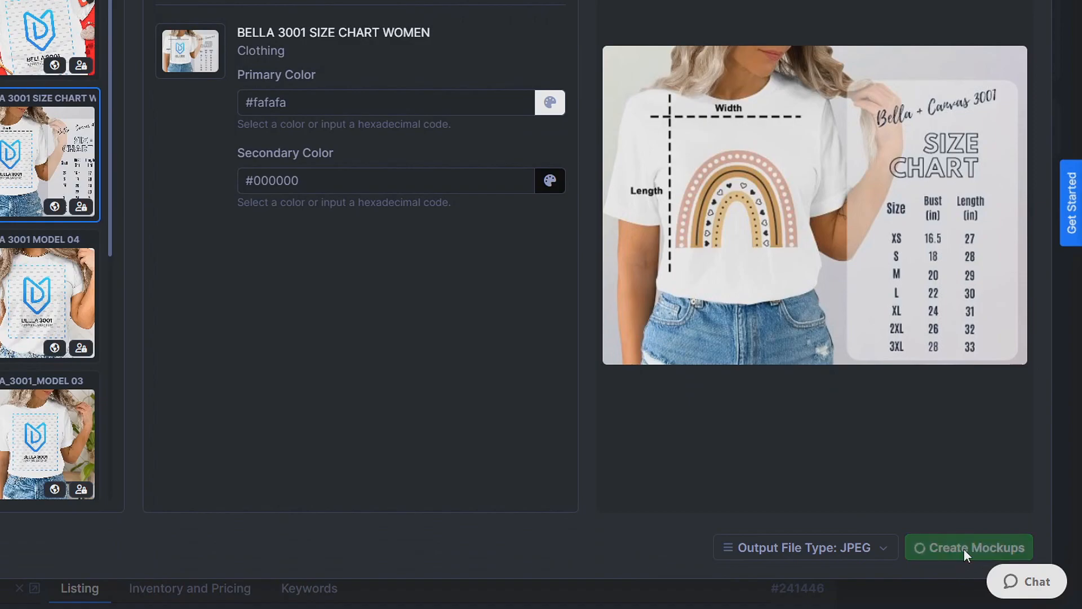
click(969, 548)
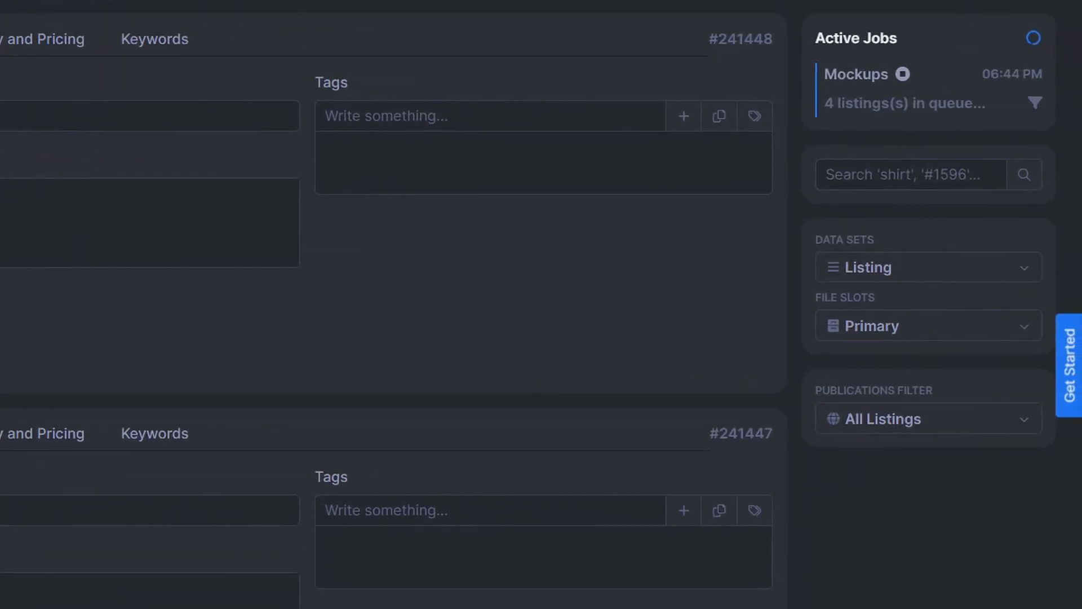
mouse_move(791, 335)
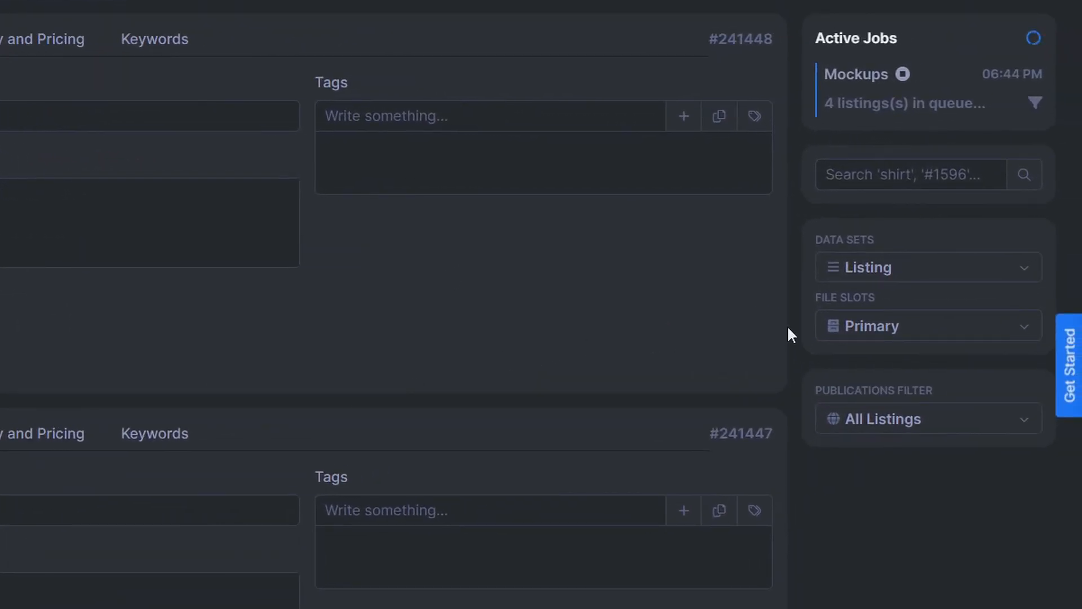
mouse_move(897, 335)
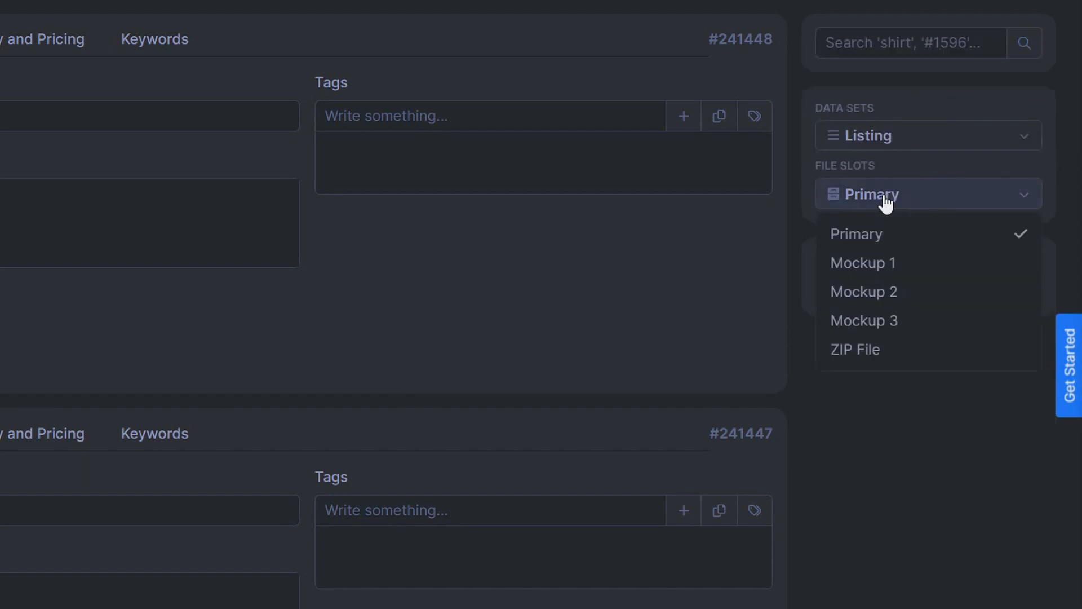
Step: Filter the listings view to the Mockup 1 slot and review the shirt mockups
click(862, 262)
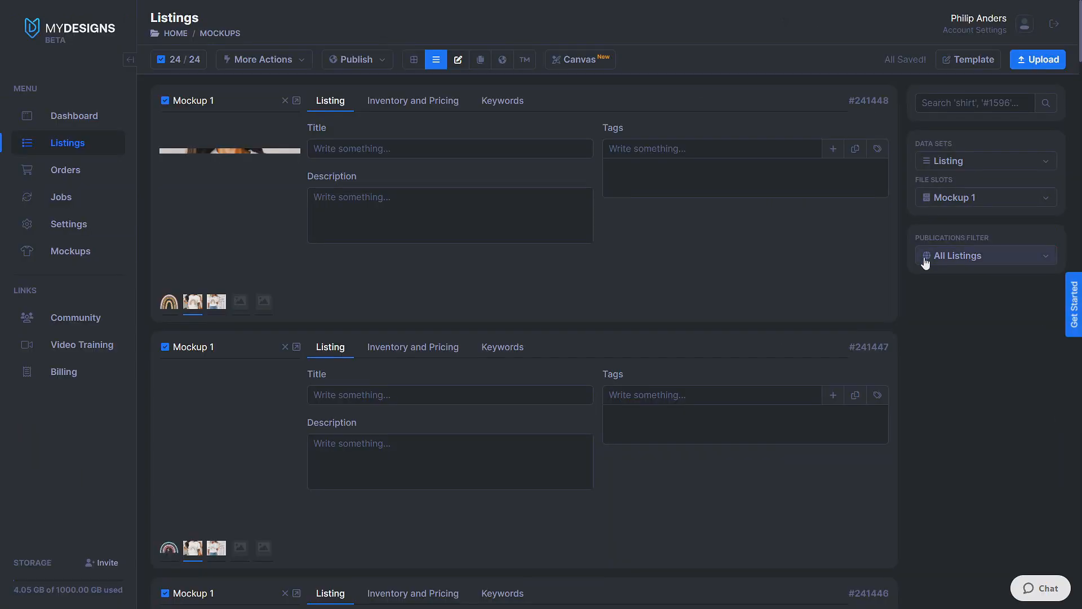
scroll(down, 3)
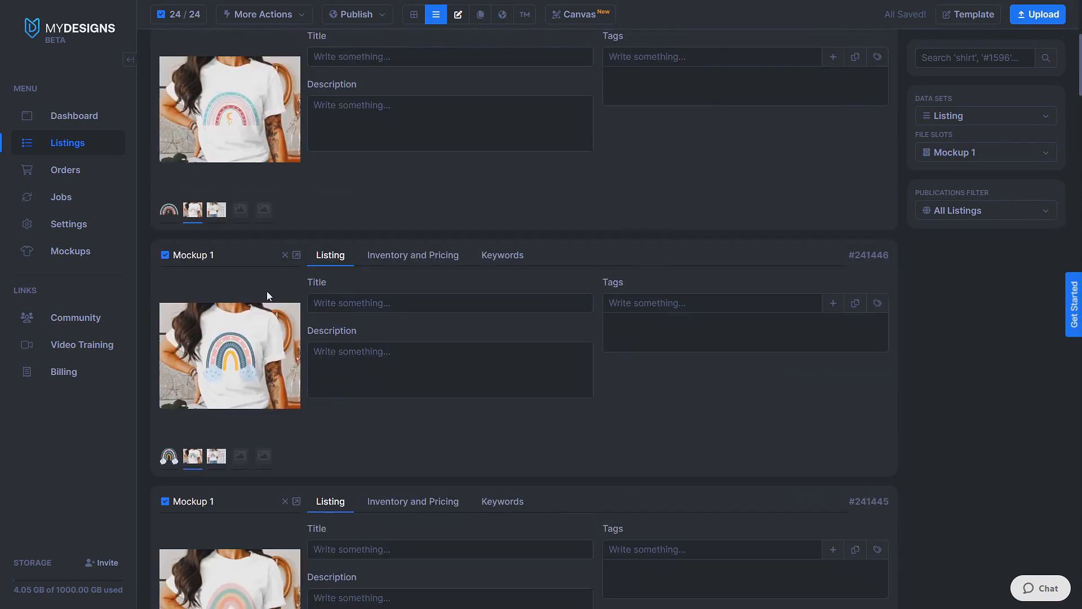
scroll(down, 3)
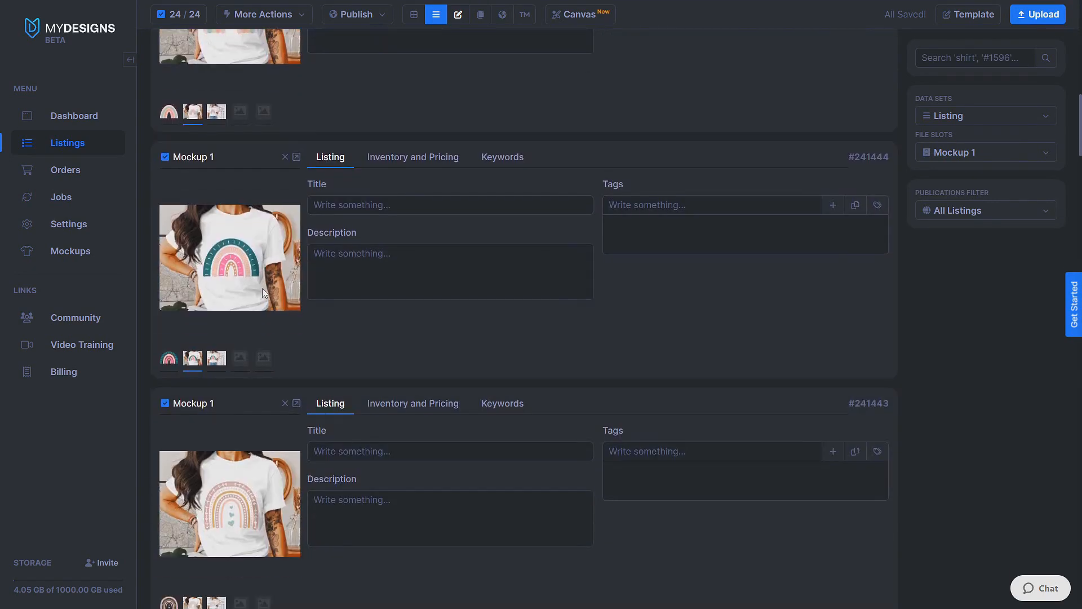
Step: Switch the file slots filter to Mockup 2 and review the size chart mockups
click(984, 152)
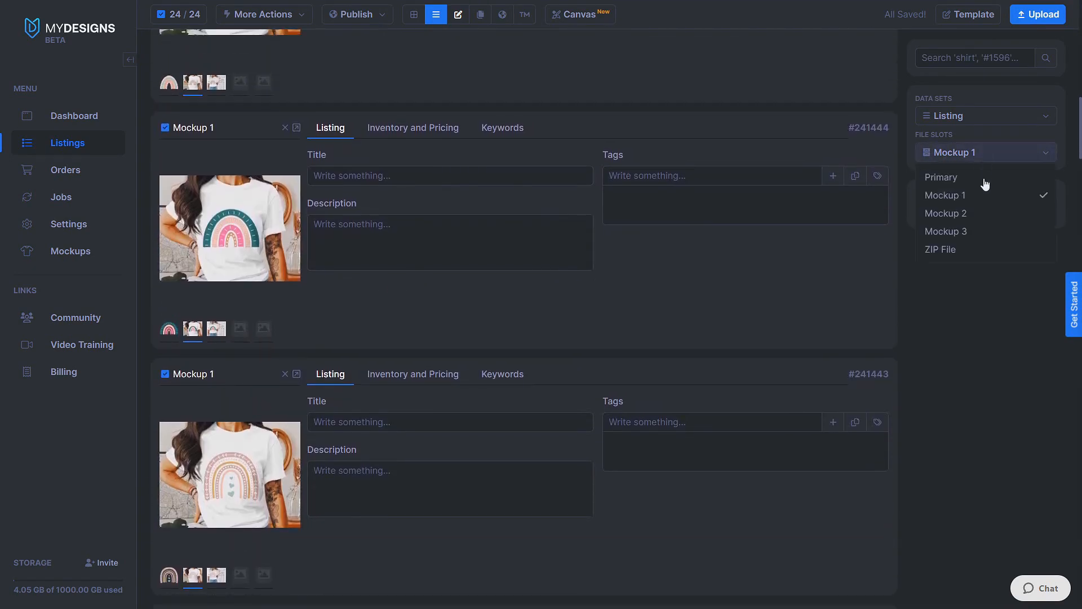
click(946, 213)
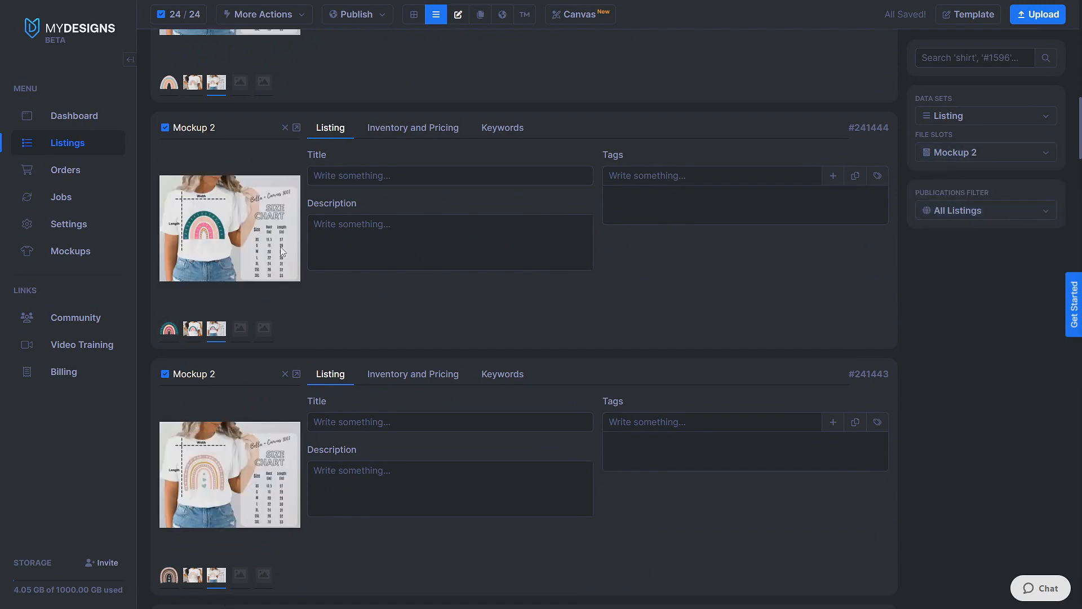
scroll(down, 3)
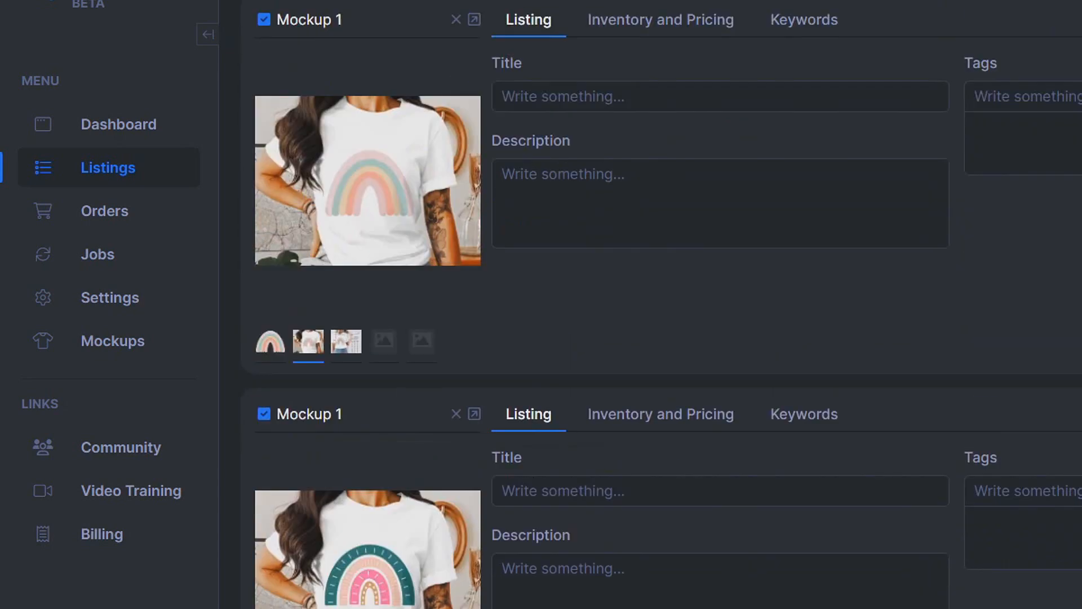
scroll(down, 3)
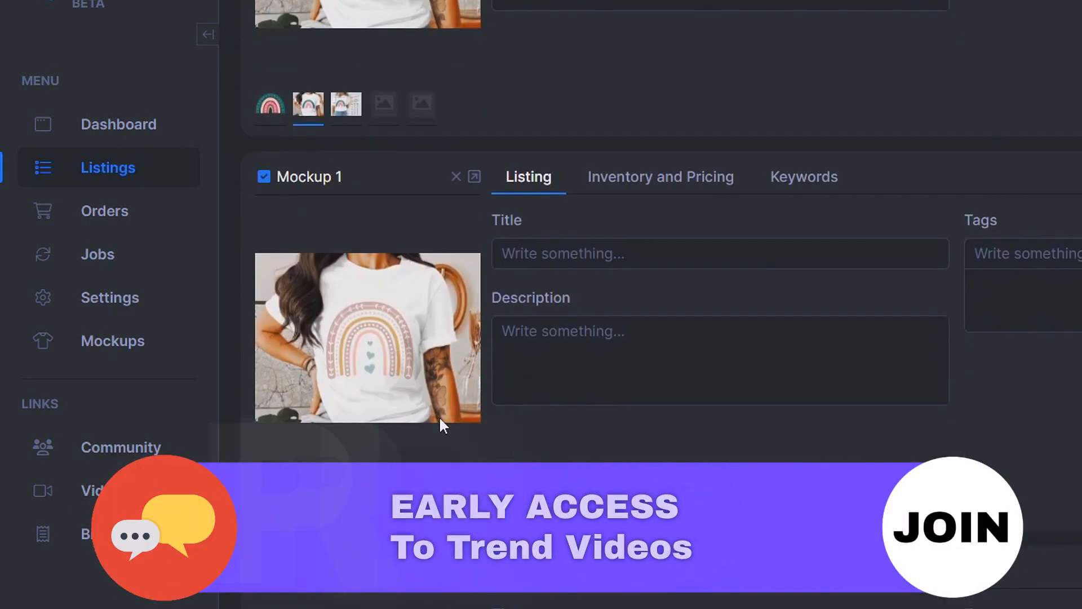
scroll(down, 3)
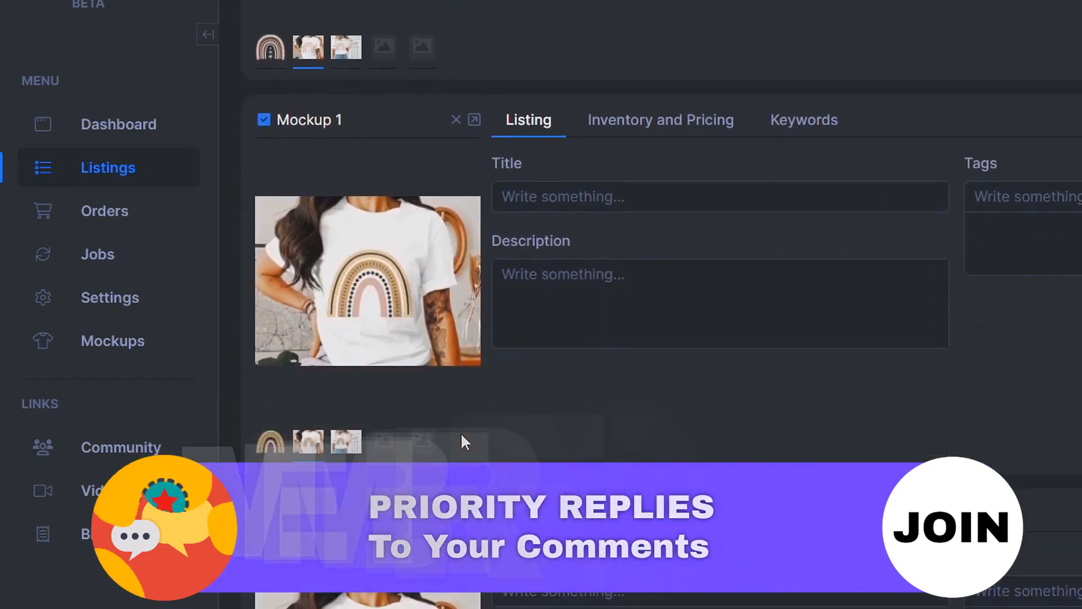
scroll(down, 3)
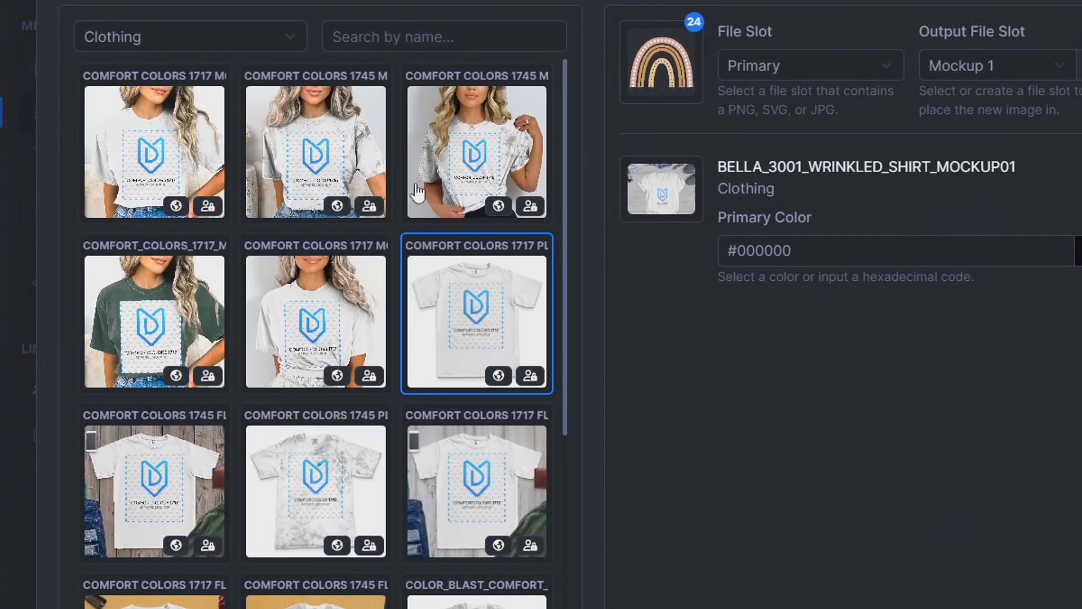
Step: Search the reopened mockup generator for 3001 and scroll to the Bella templates
text(300)
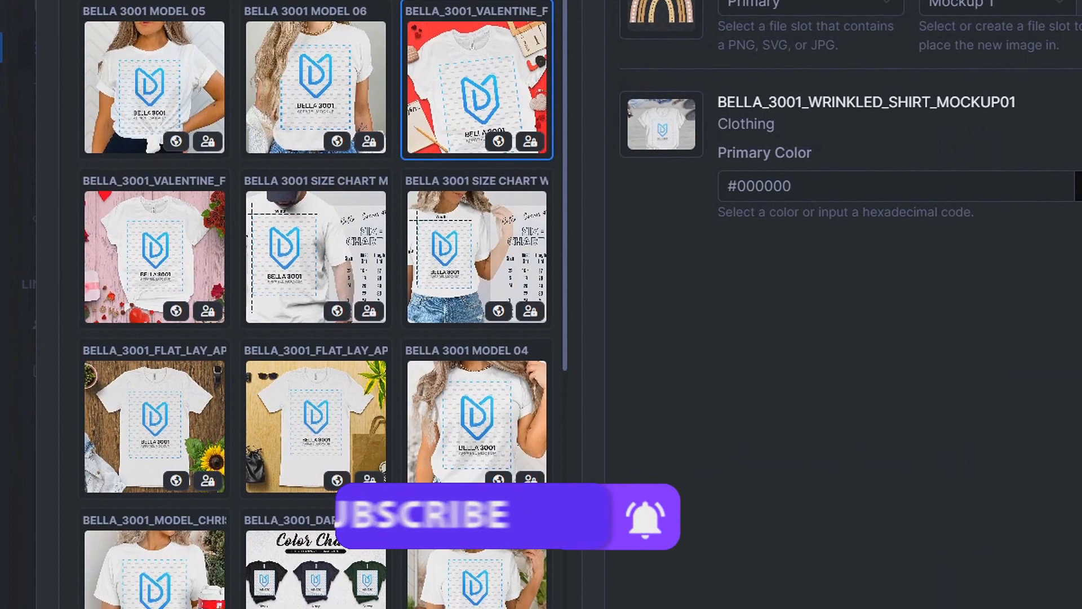
scroll(down, 3)
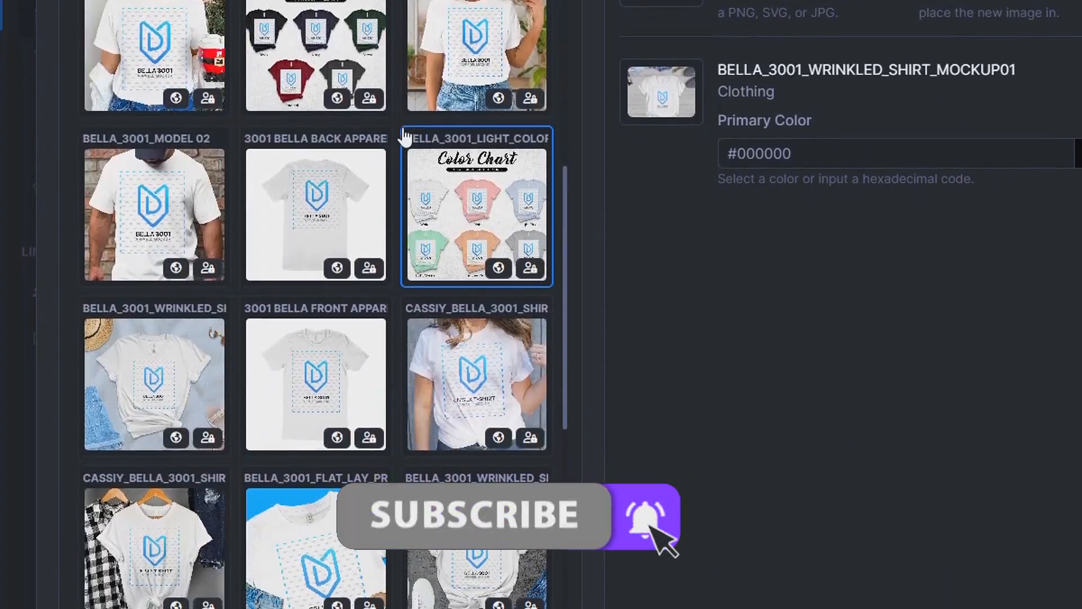
scroll(down, 3)
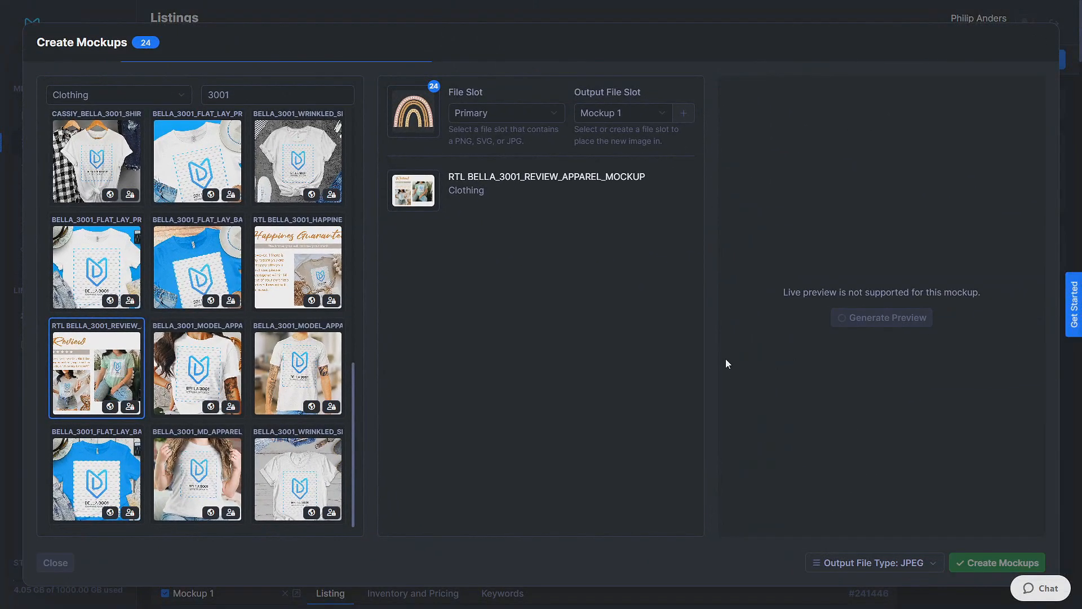
mouse_move(699, 347)
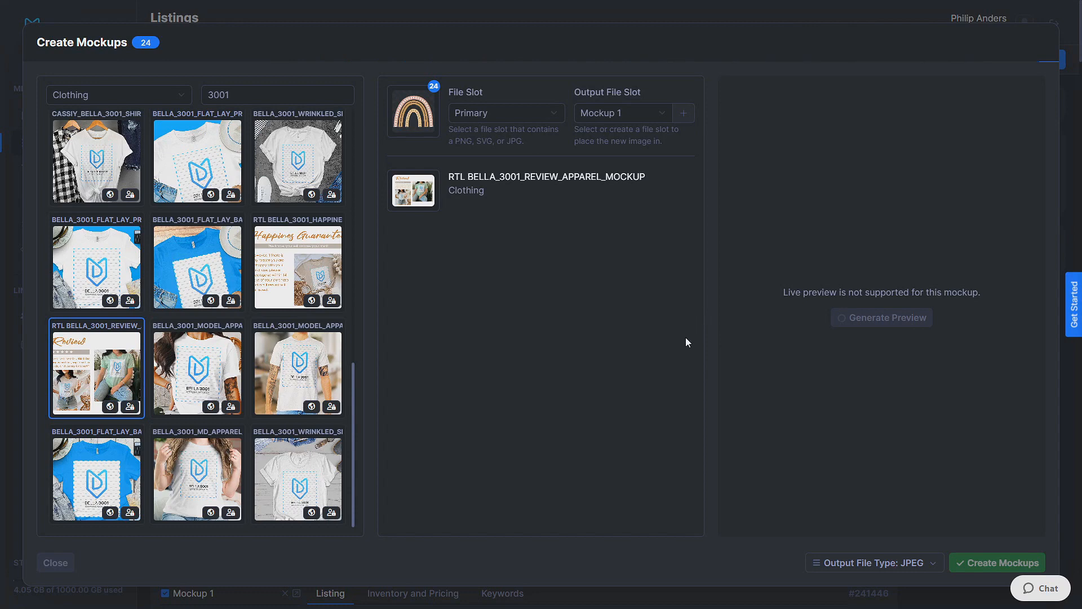
mouse_move(677, 340)
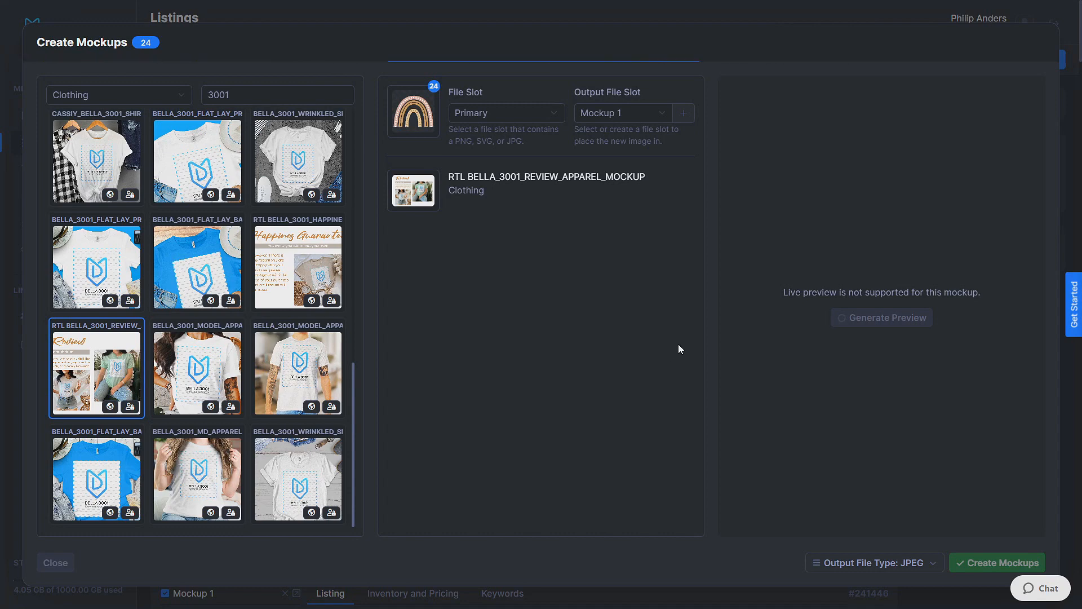
mouse_move(691, 321)
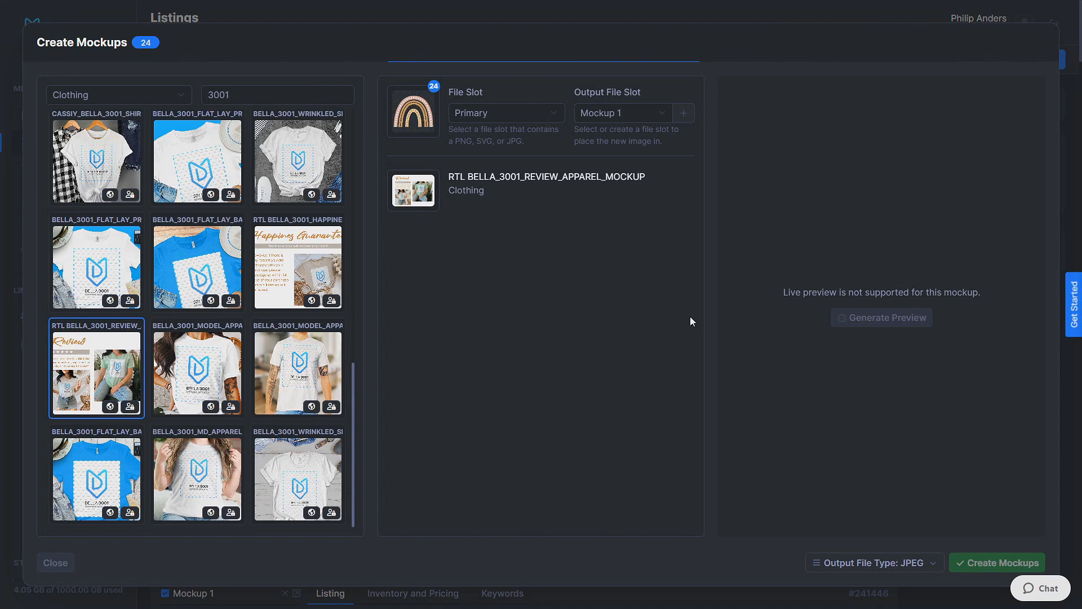
Step: Generate a preview of the Bella 3001 review apparel mockup with the rainbow design
click(882, 316)
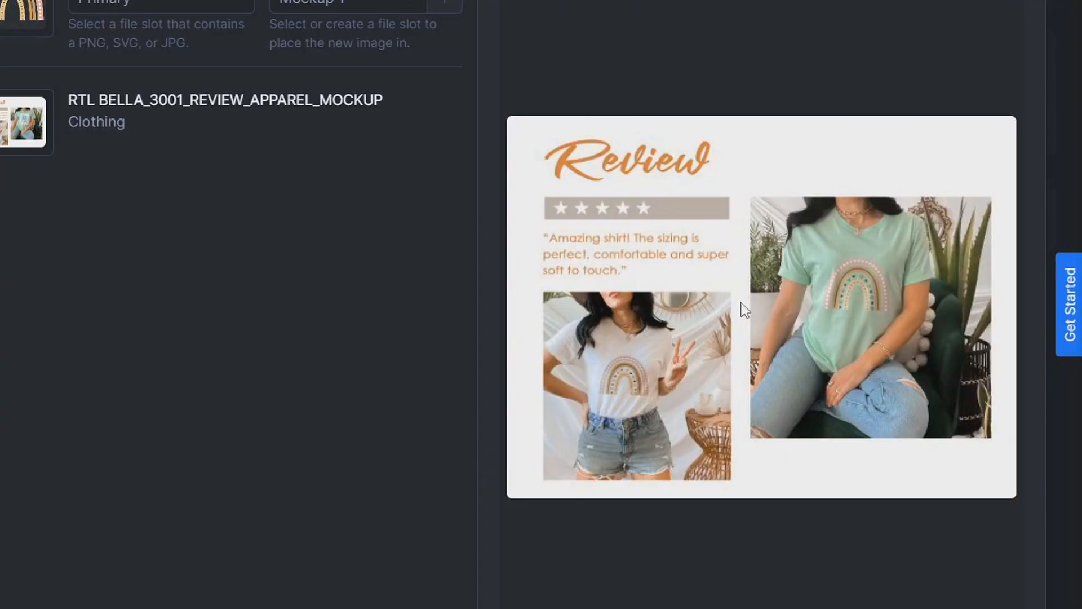
mouse_move(634, 246)
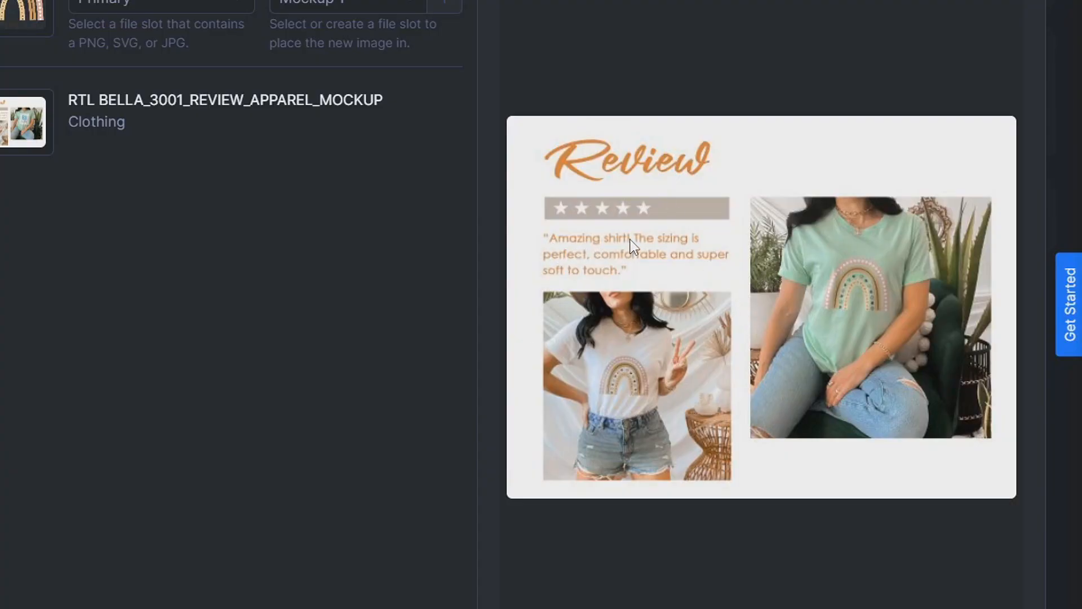
mouse_move(614, 321)
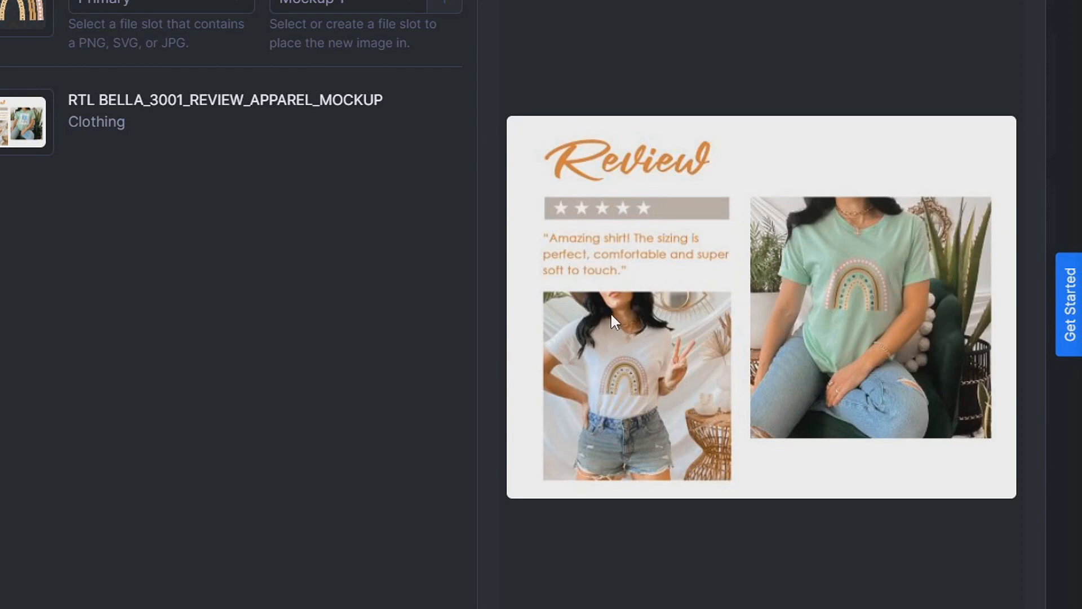
mouse_move(827, 258)
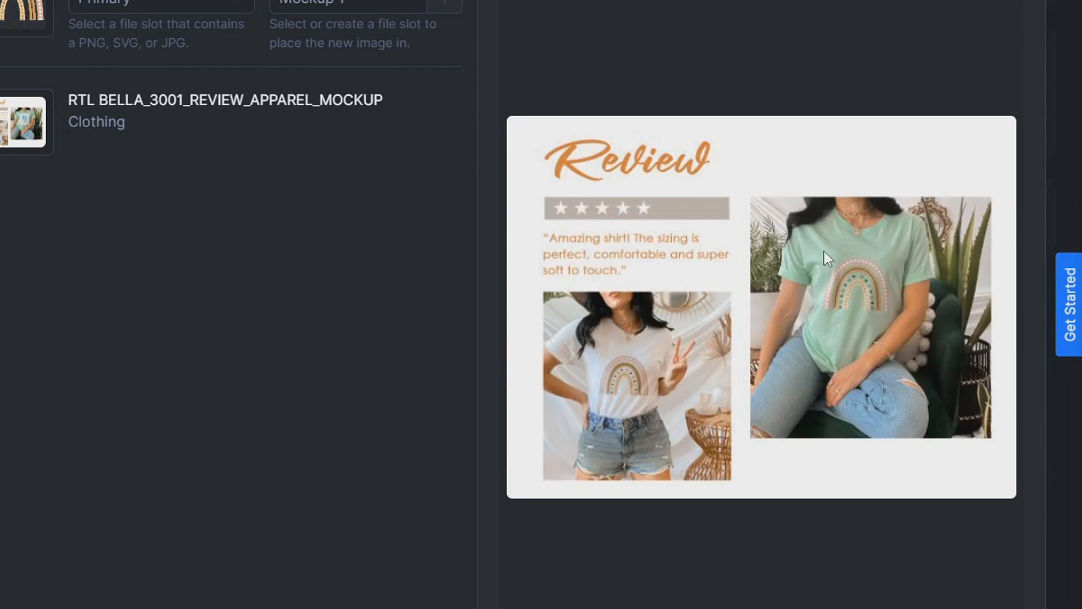
mouse_move(906, 363)
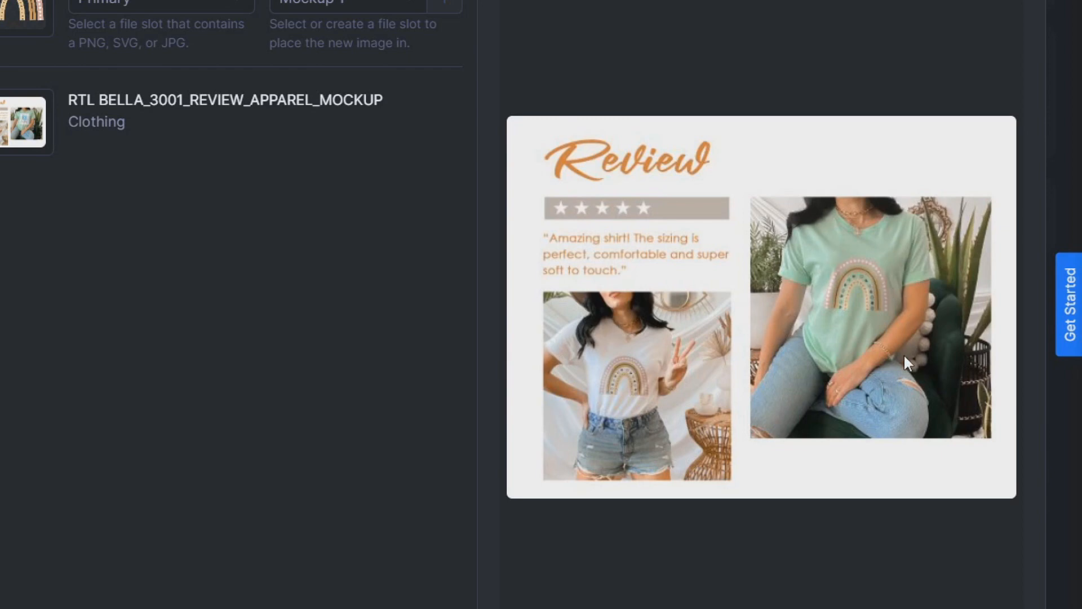
mouse_move(843, 356)
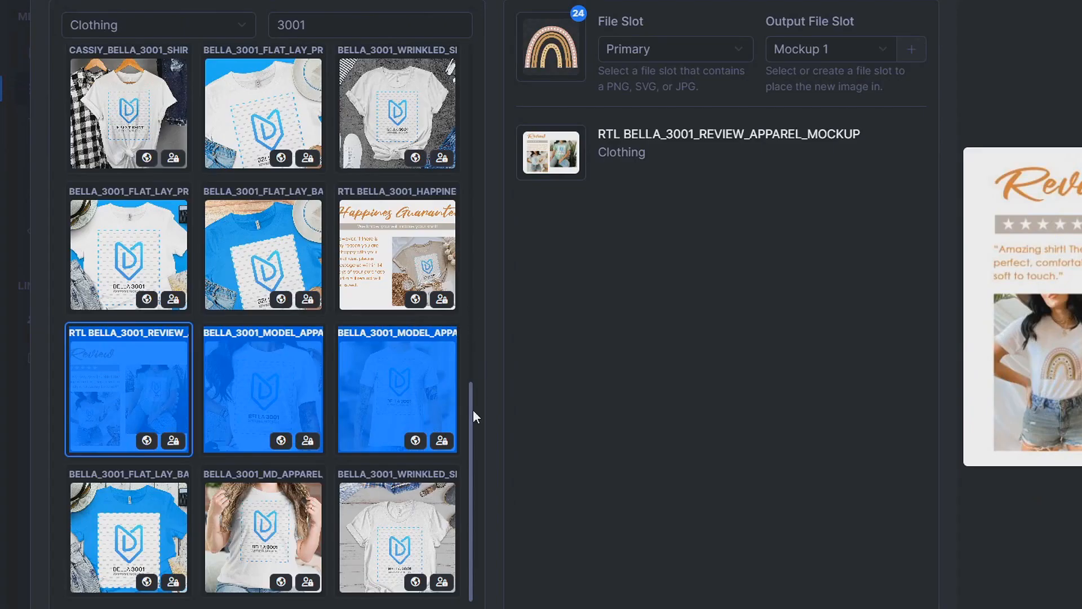
Step: Switch the mockup library to the Wall Art category and browse its templates
click(158, 25)
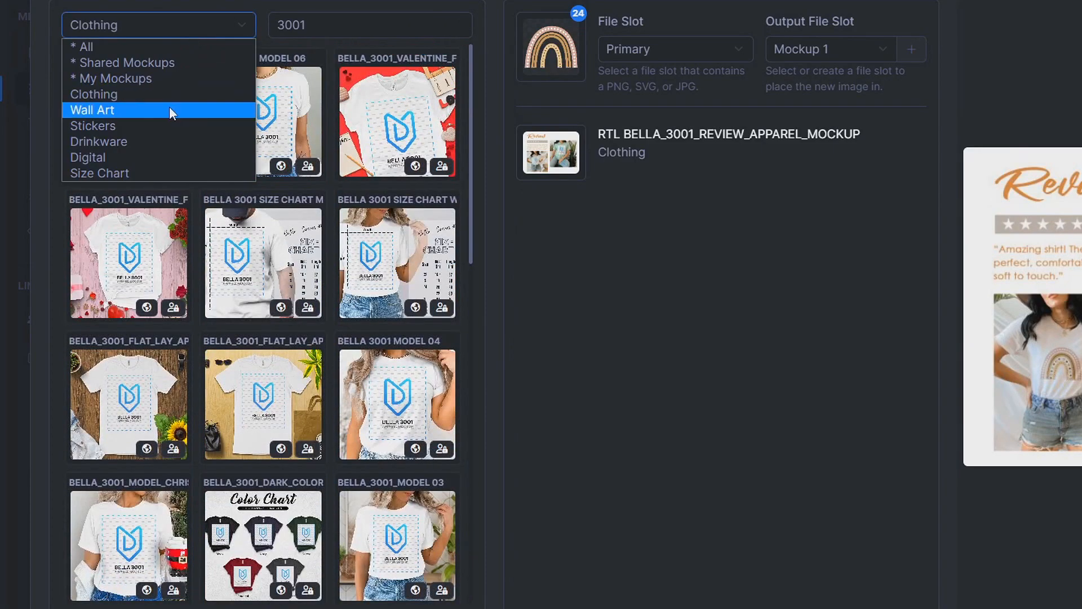
click(92, 110)
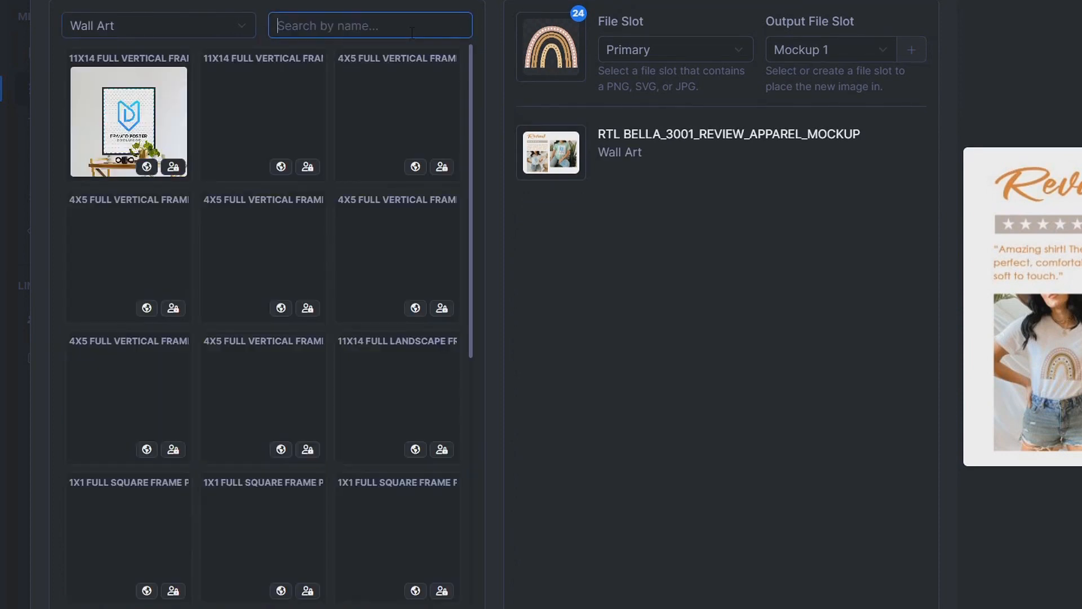
click(262, 121)
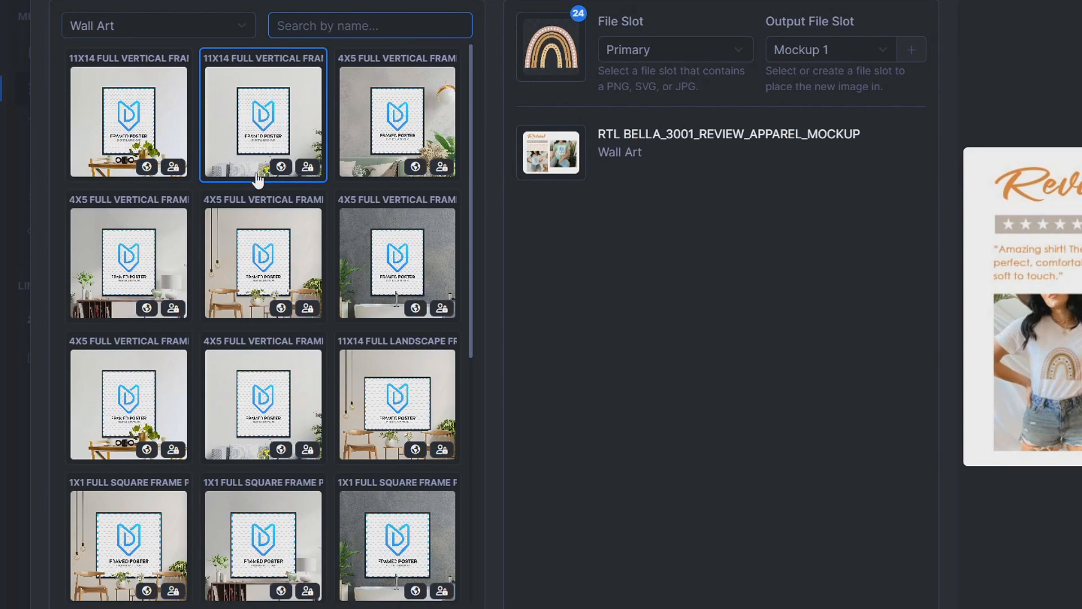
scroll(down, 3)
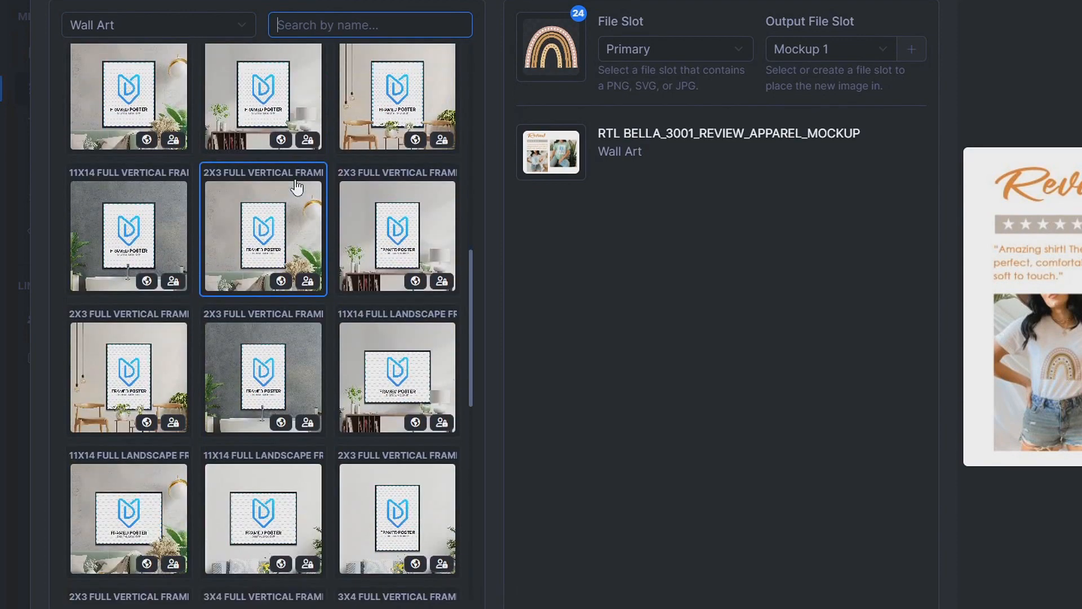
scroll(down, 3)
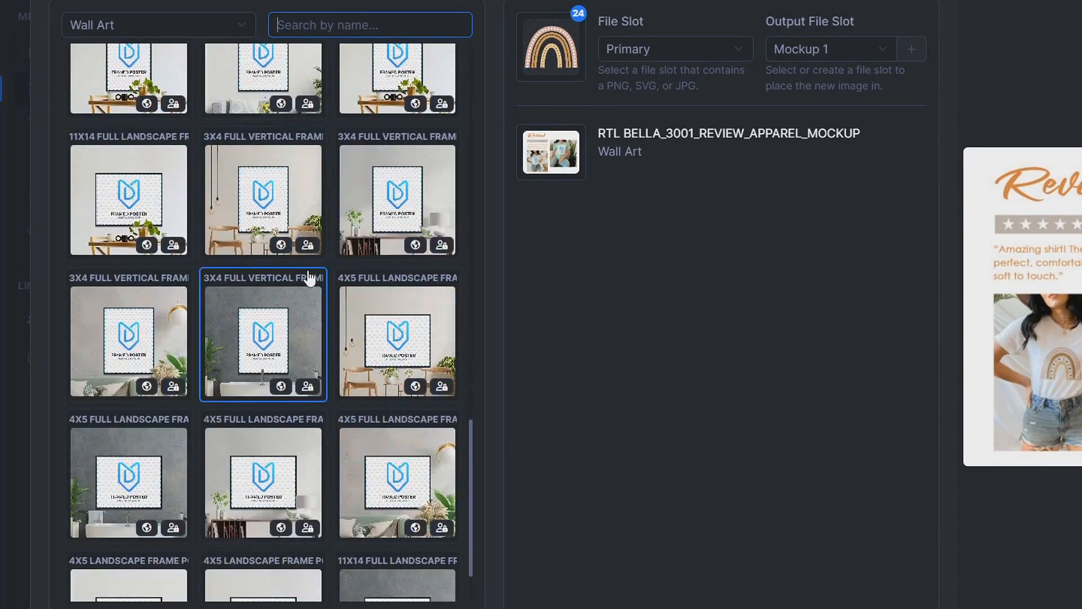
scroll(down, 3)
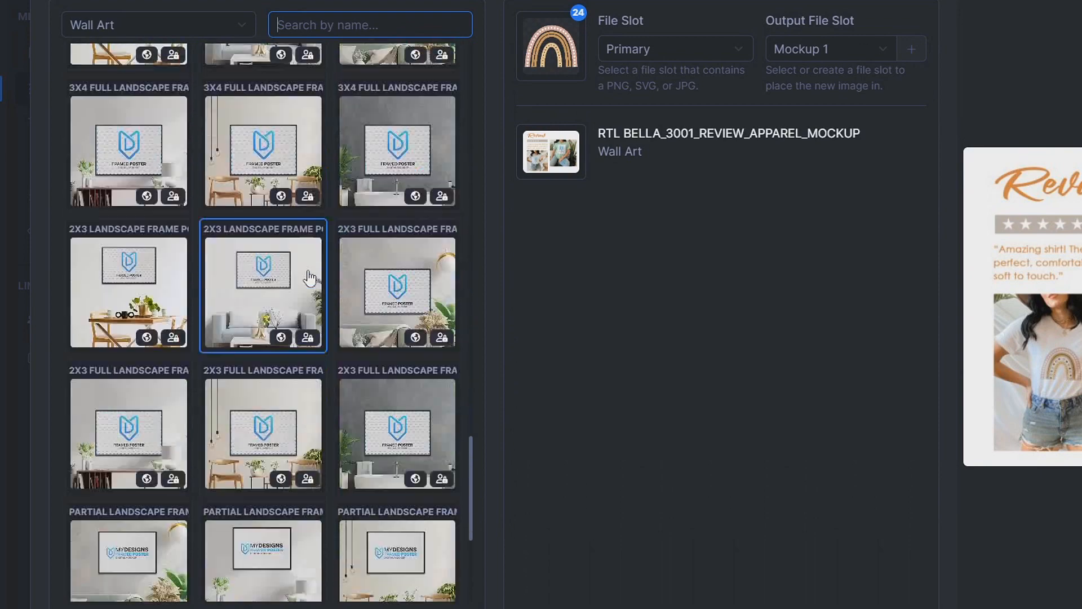
Step: Browse the Stickers mockups, then switch the library to Drinkware
click(159, 25)
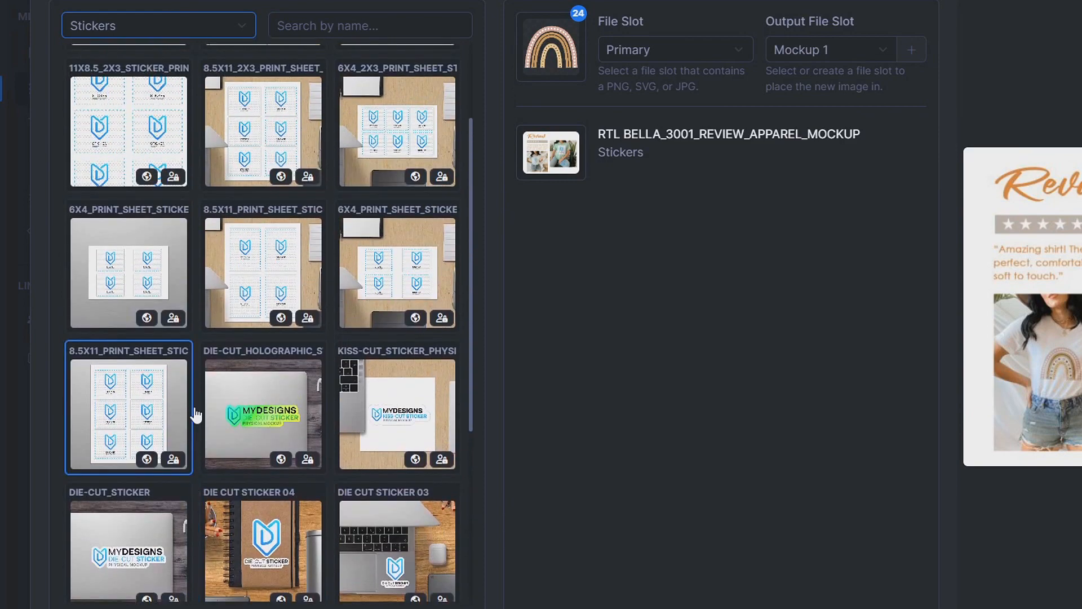
scroll(down, 3)
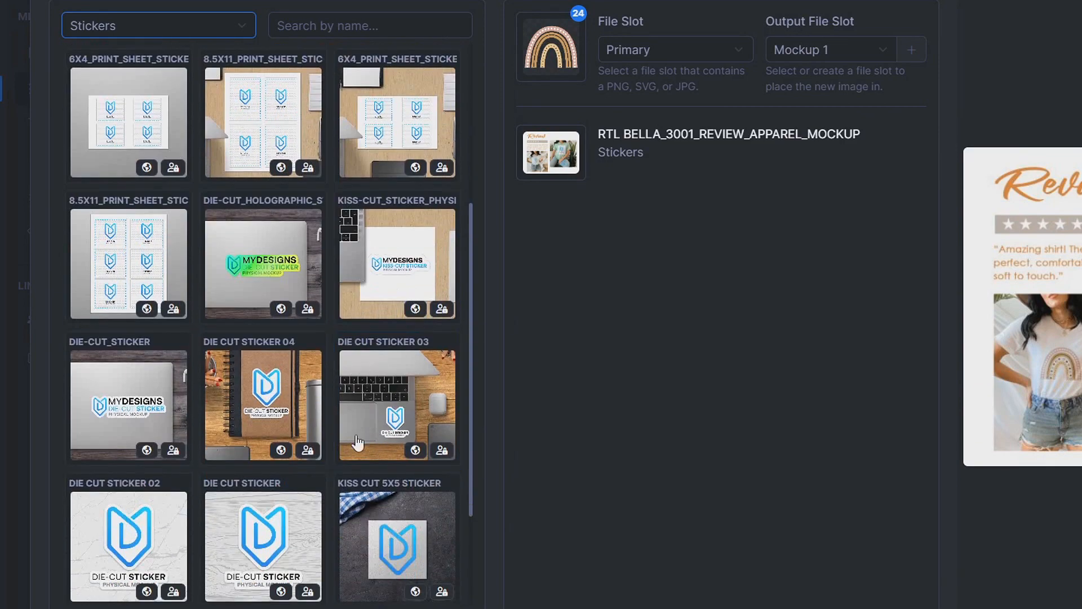
click(396, 404)
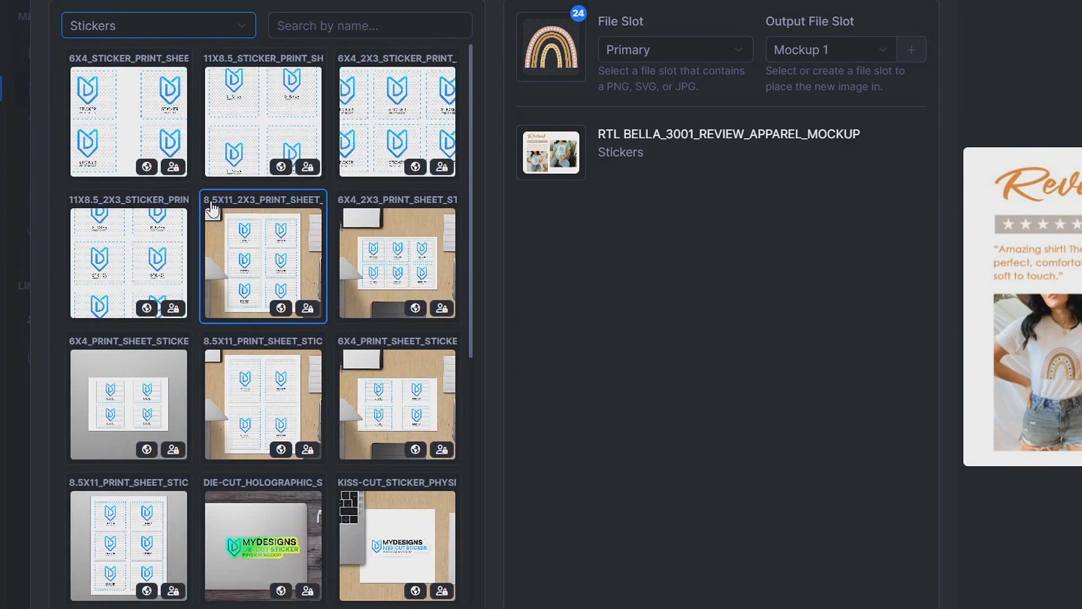
click(158, 25)
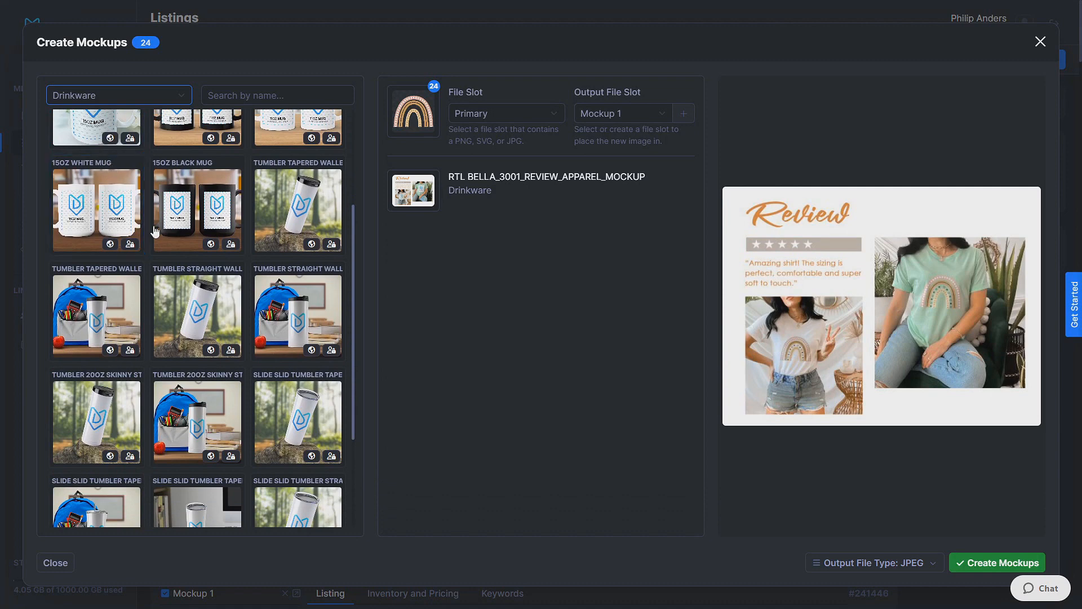
Step: Send the Bella 3001 review mockup to the Mockup 3 slot and create it for all 24 listings
scroll(down, 3)
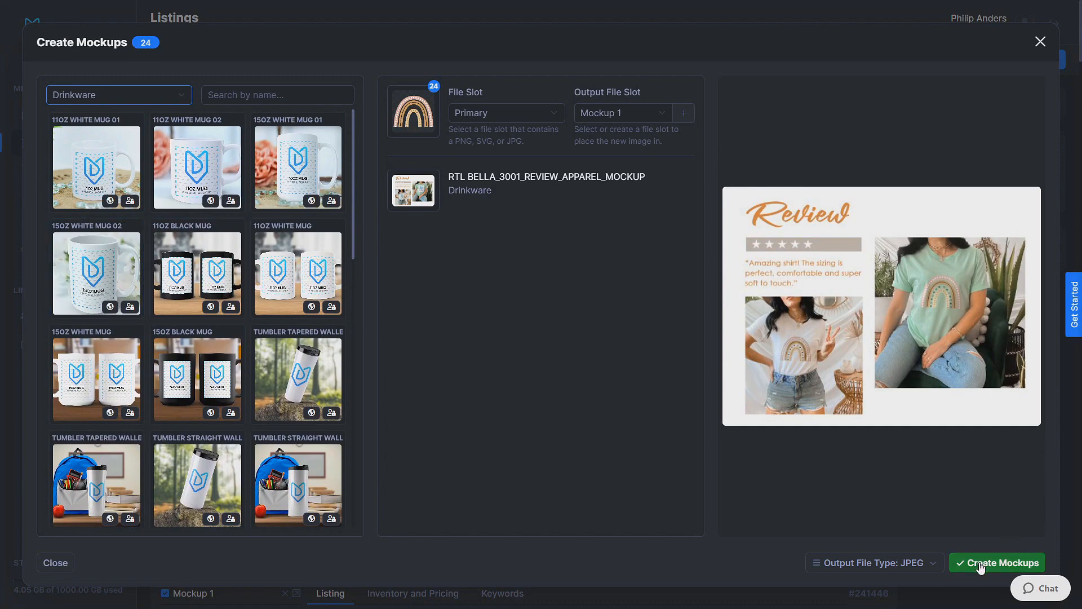
click(996, 563)
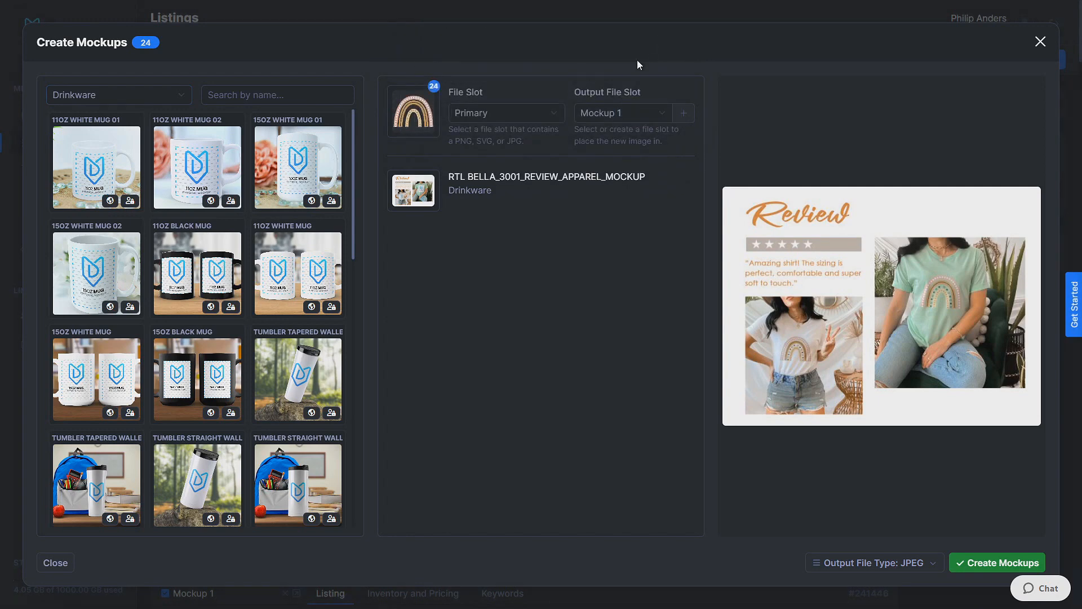
click(621, 112)
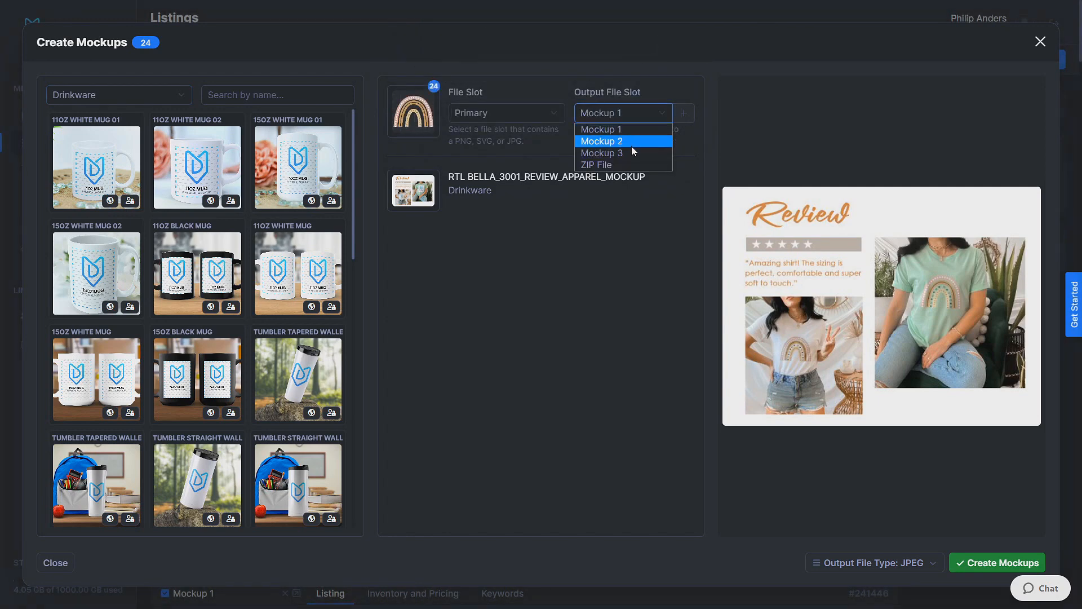
click(601, 153)
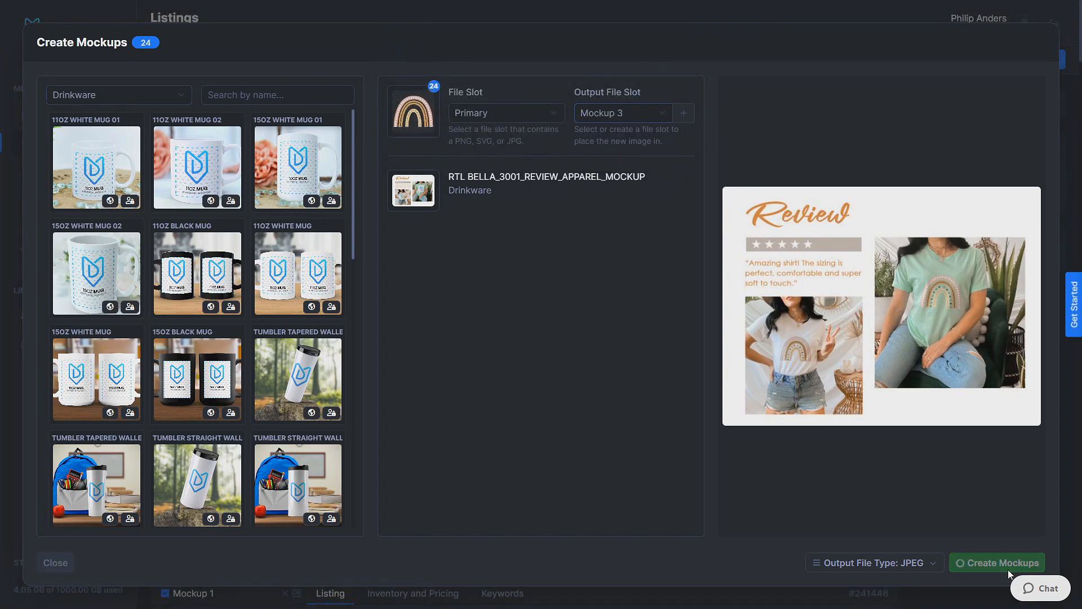
click(997, 562)
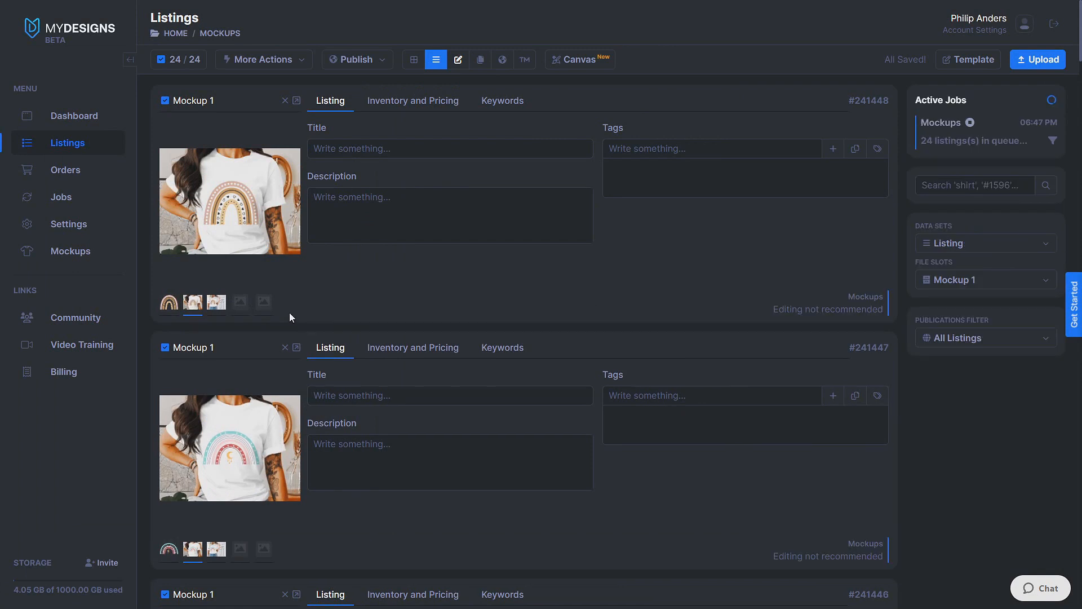
mouse_move(338, 298)
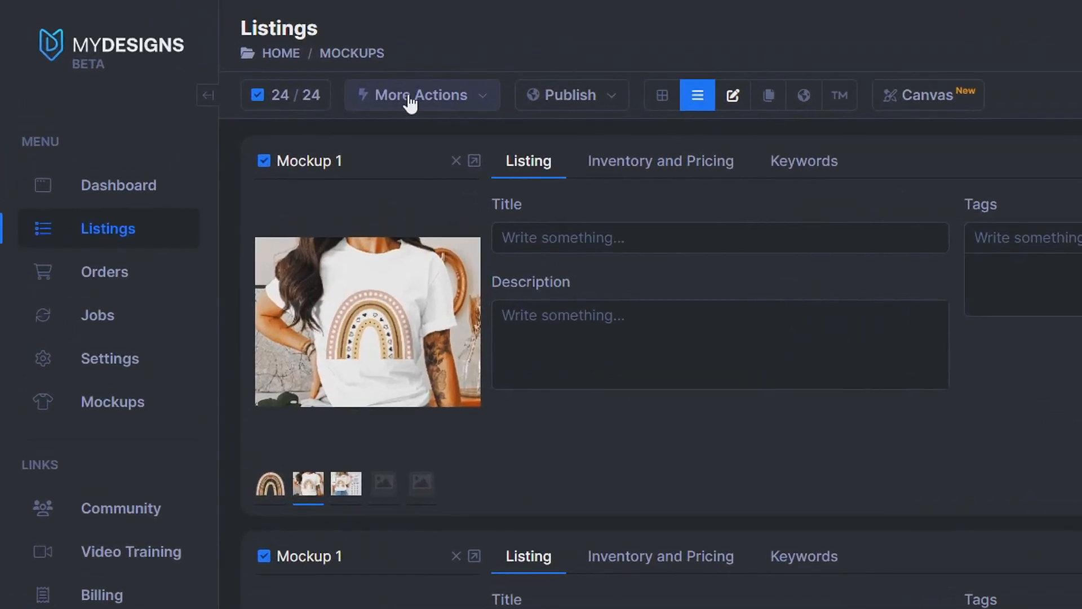
Step: Download the Mockup 1 slot files of all 24 listings as a ZIP via More Actions
click(419, 95)
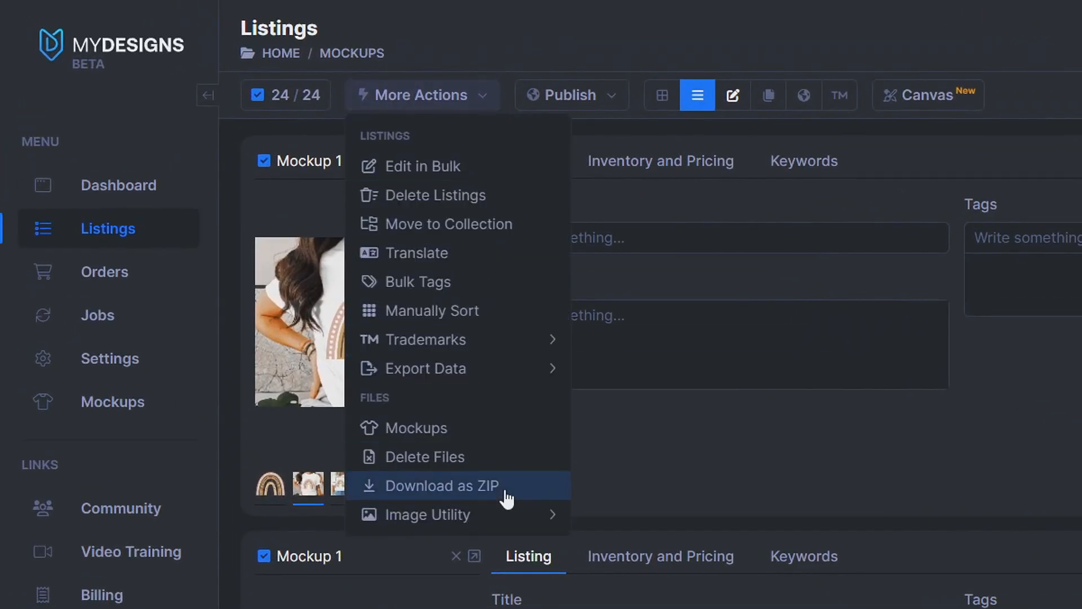
click(440, 485)
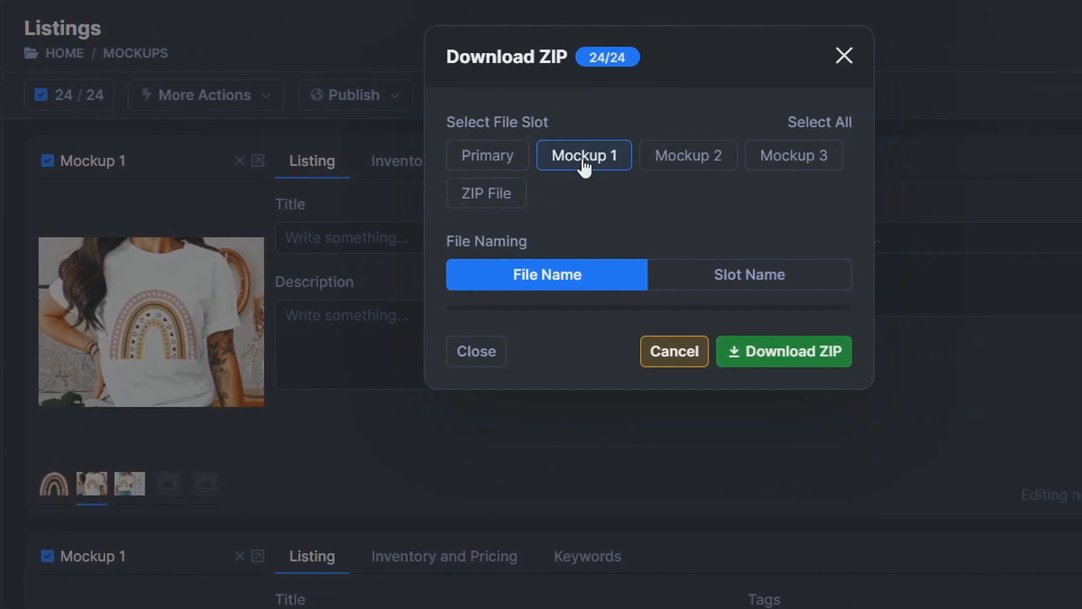
mouse_move(584, 159)
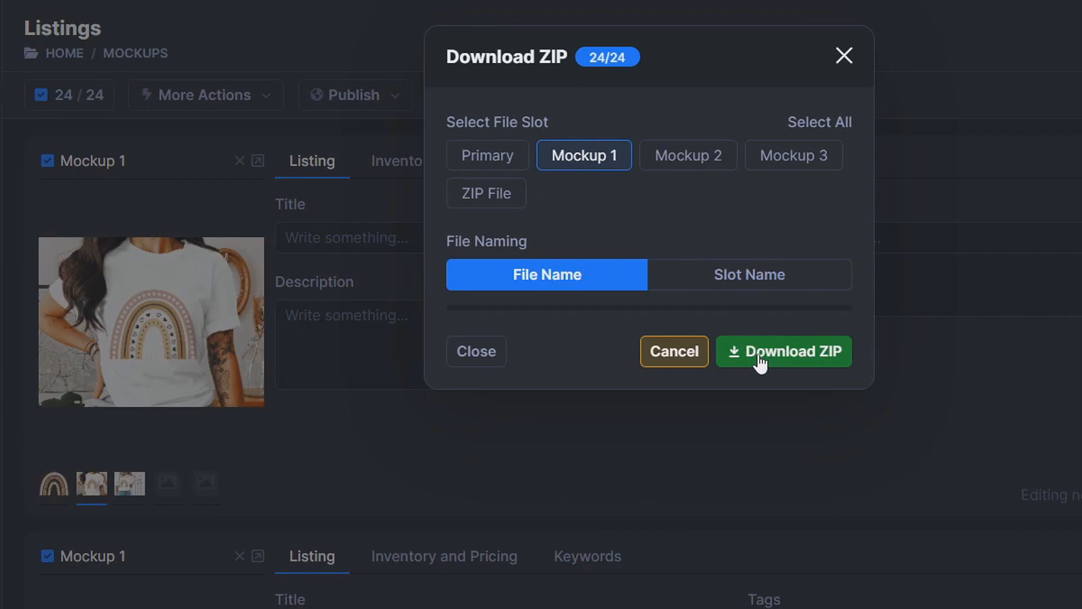
click(783, 352)
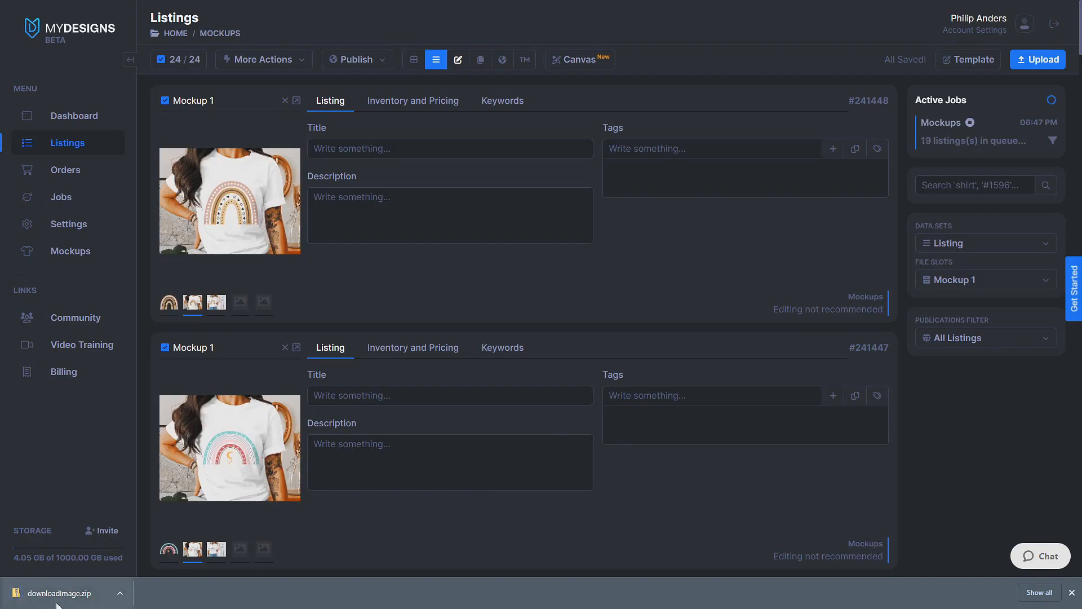